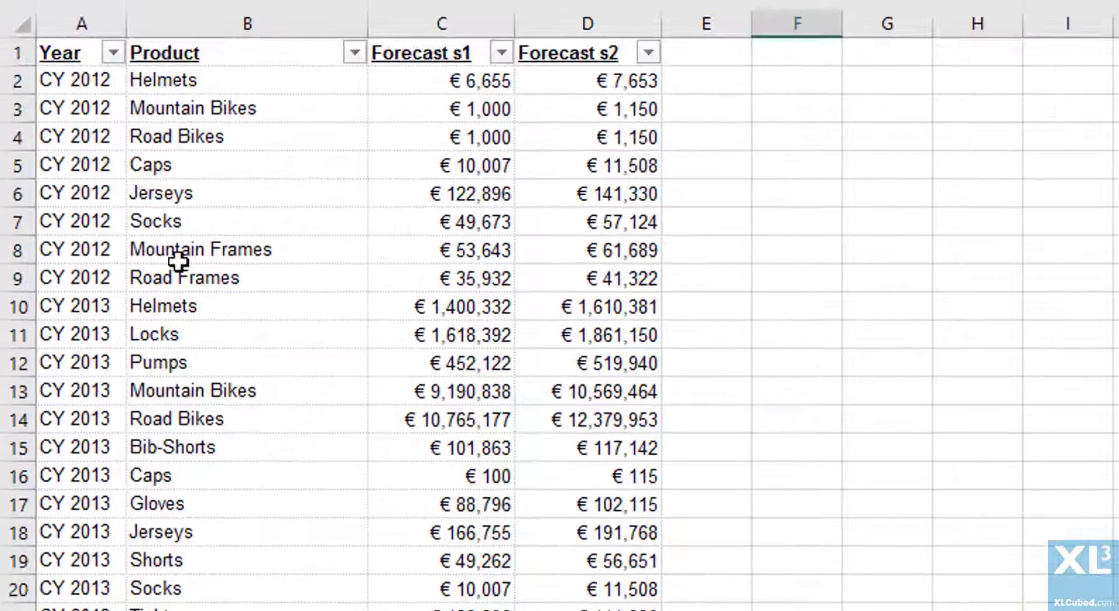
mouse_move(578, 277)
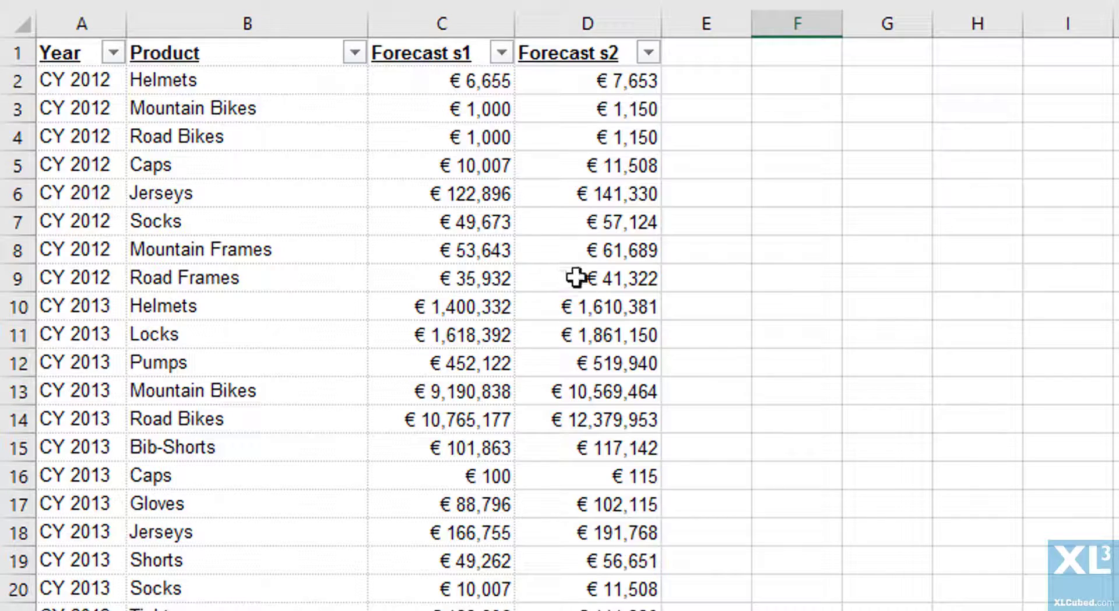
mouse_move(598, 295)
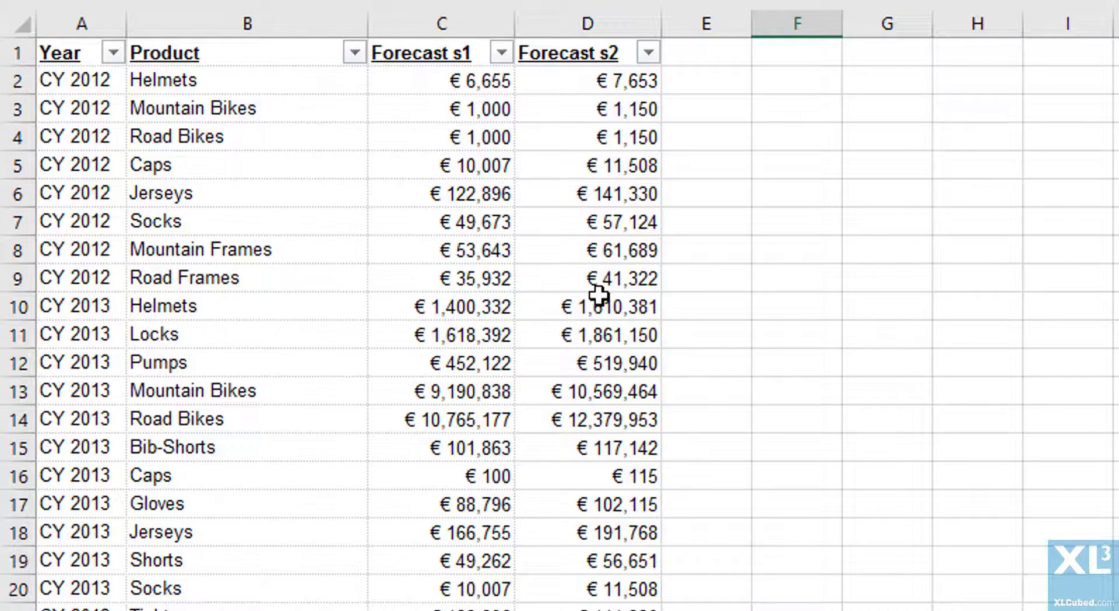
Step: Scroll through the Excel Forecast sheet's yearly product values under both scenarios
scroll(down, 3)
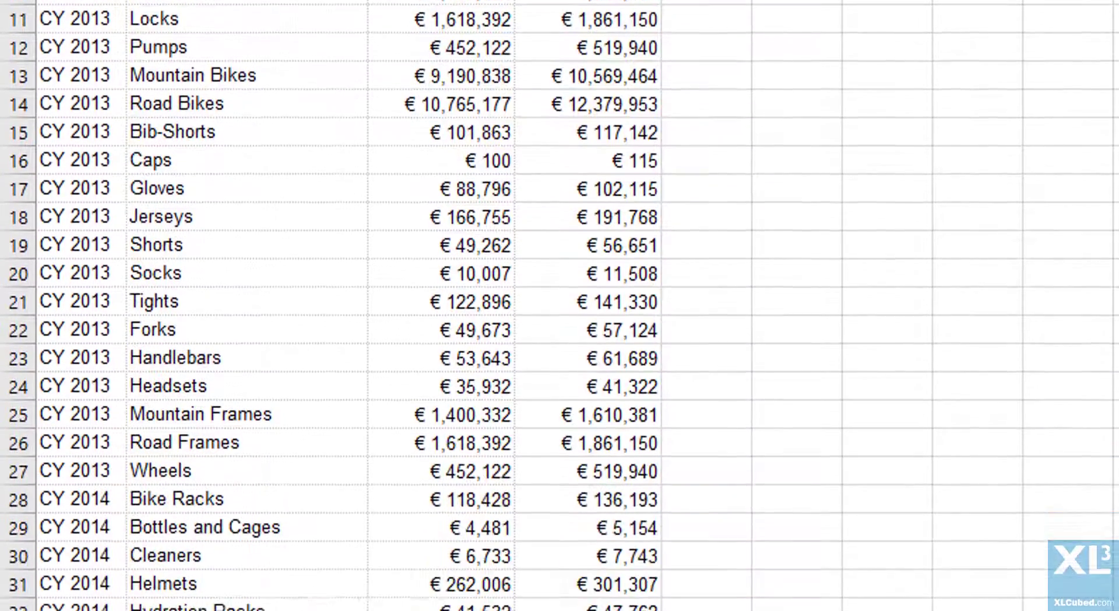
scroll(down, 3)
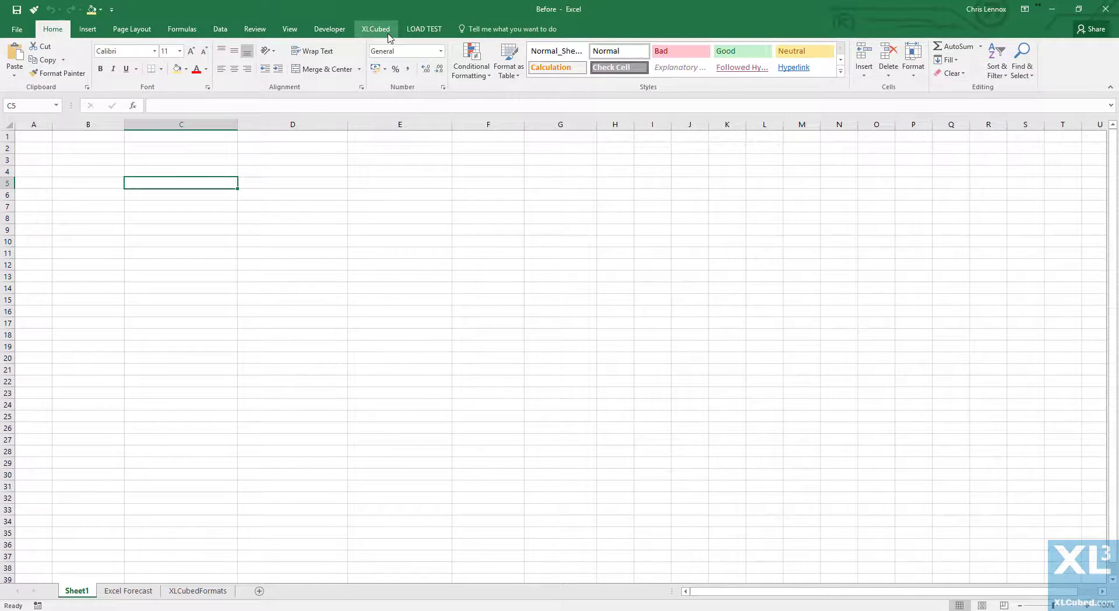
Step: Add an XLCubed Excel connection to the range 'Excel Forecast'!A1:D88
click(376, 28)
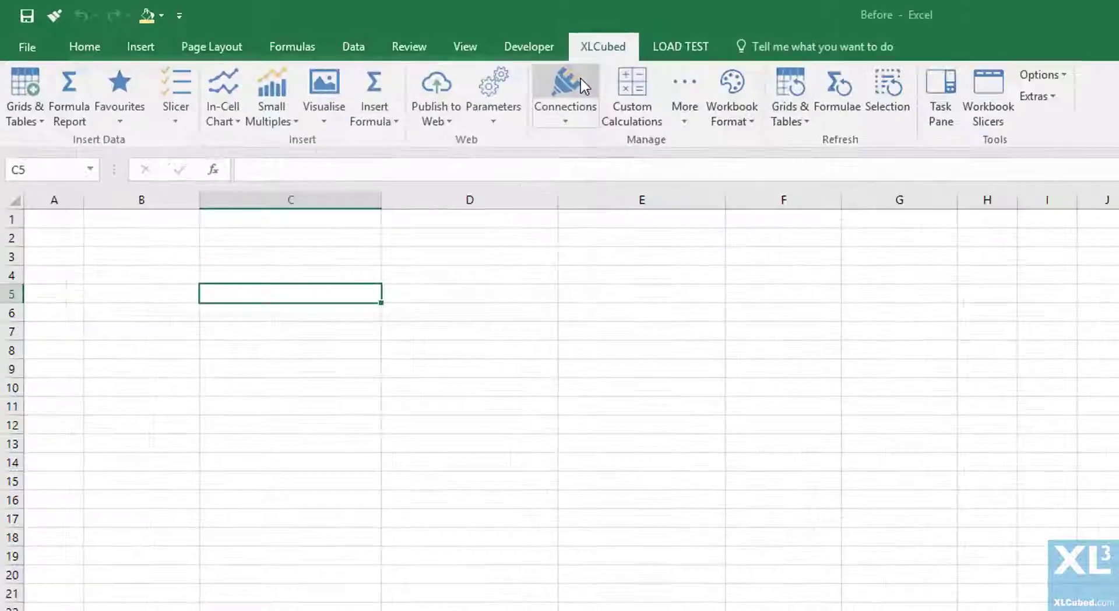
click(564, 84)
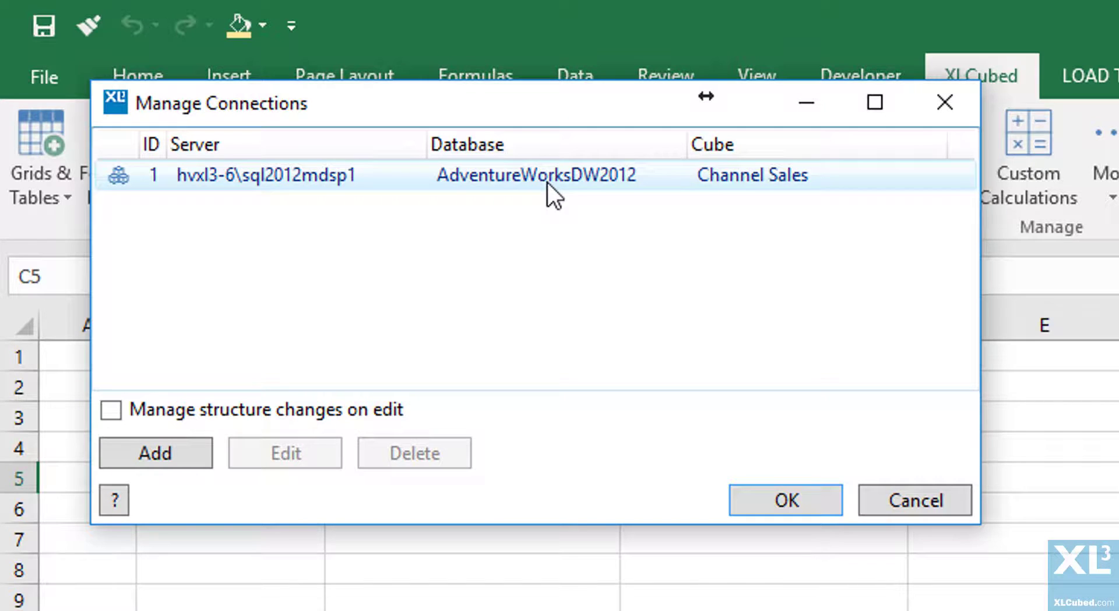
click(155, 453)
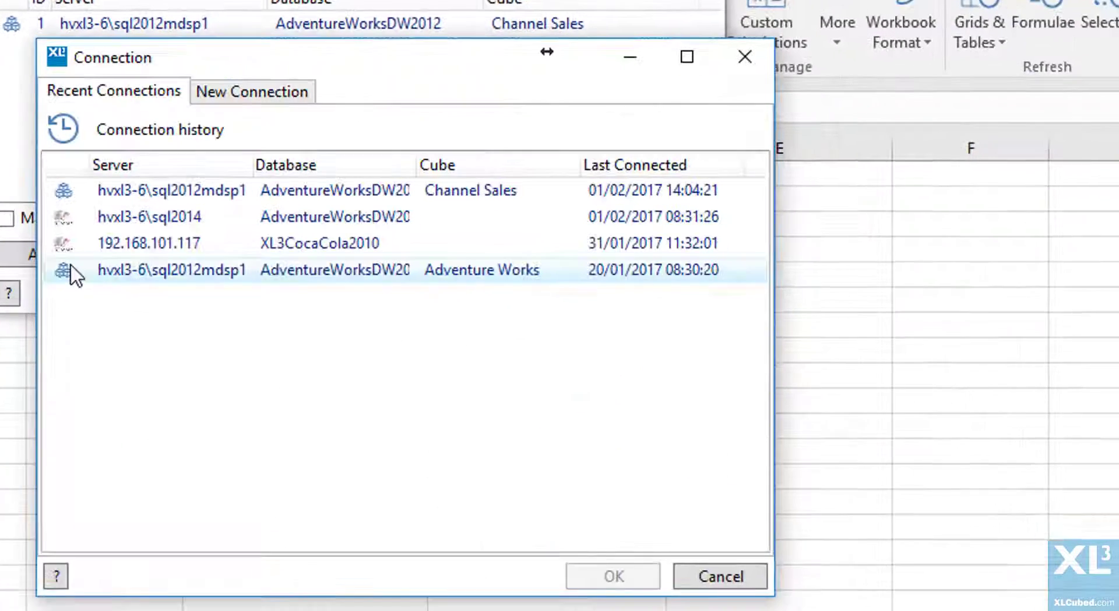
click(251, 91)
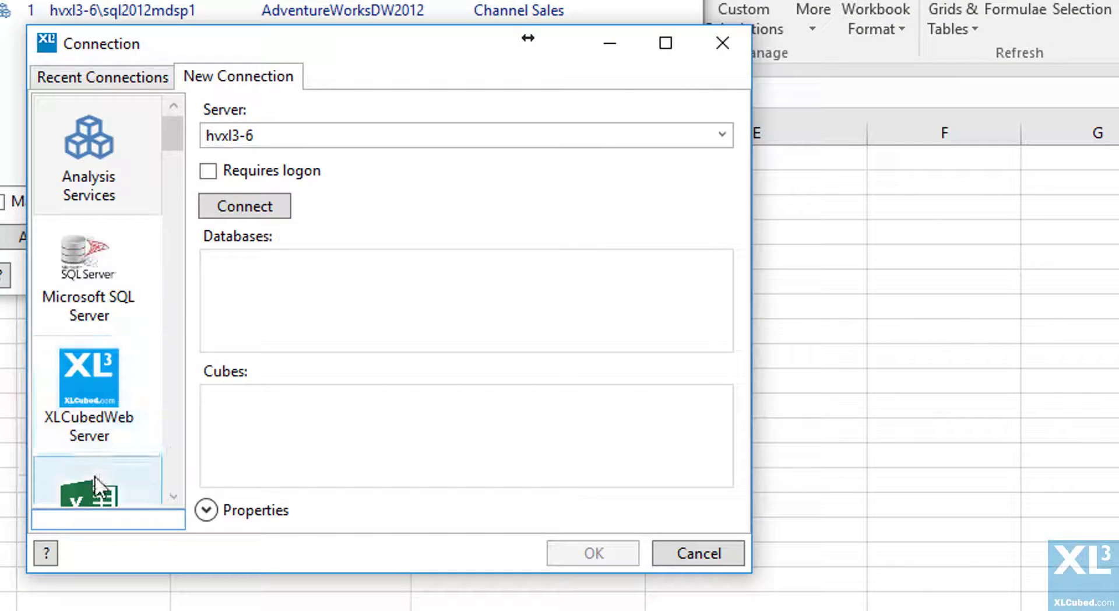
click(90, 481)
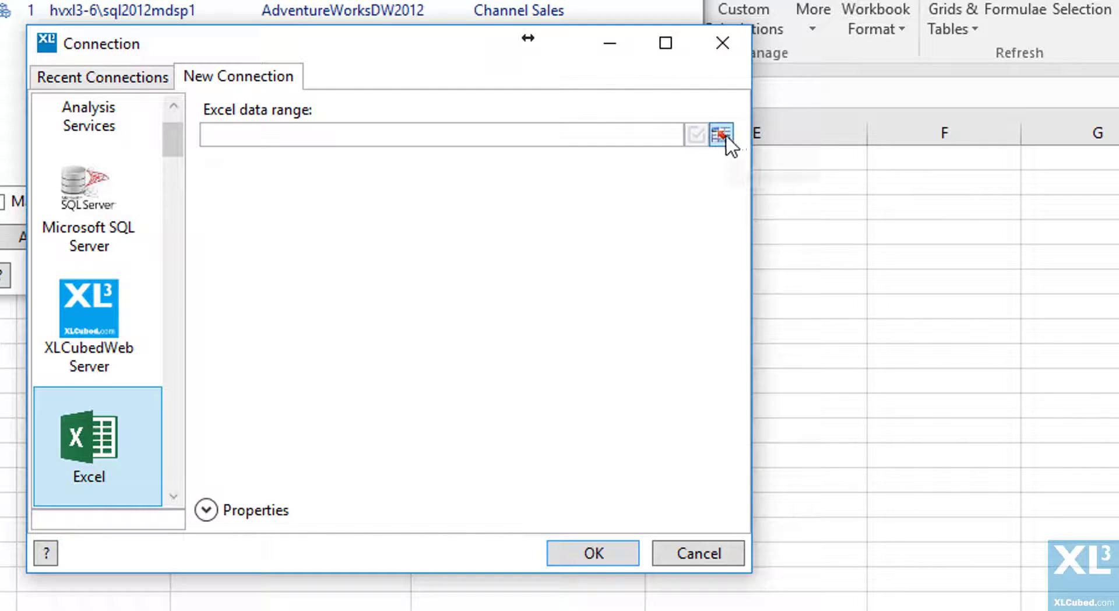
click(720, 134)
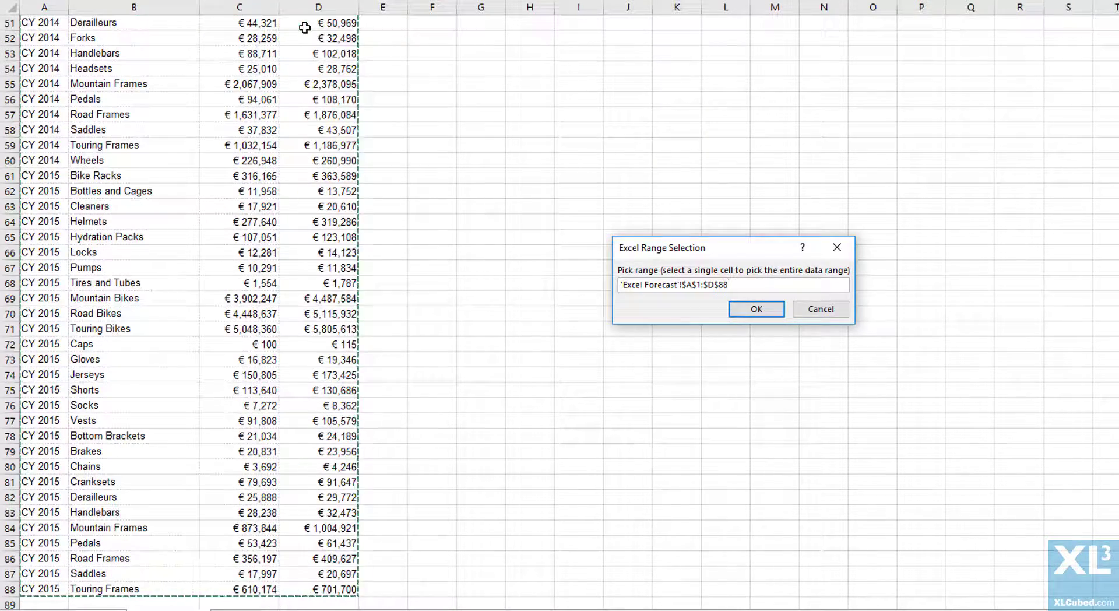
click(755, 309)
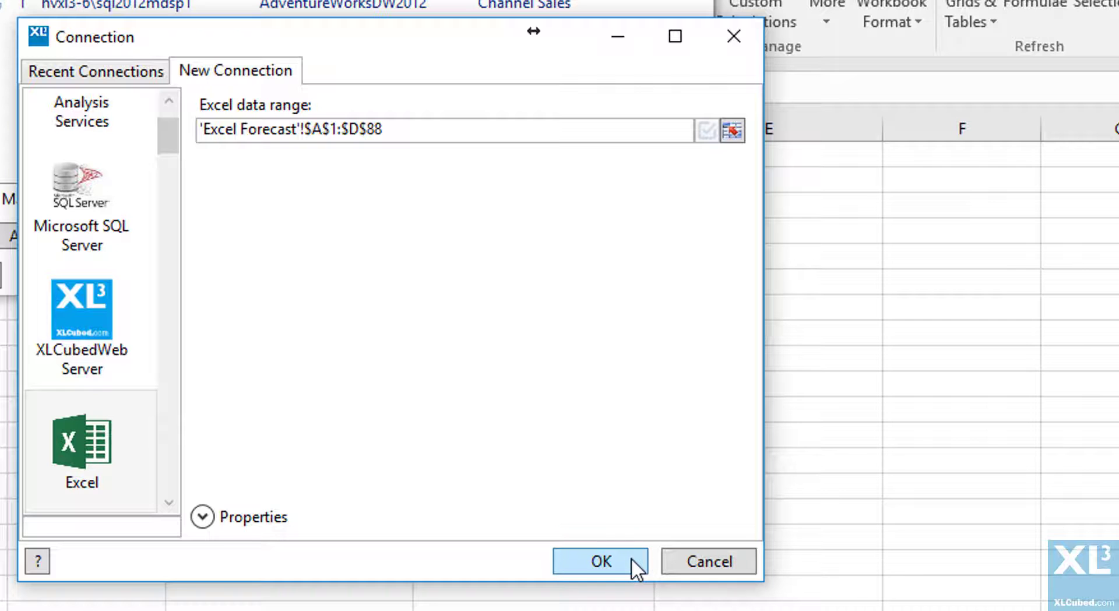
click(599, 561)
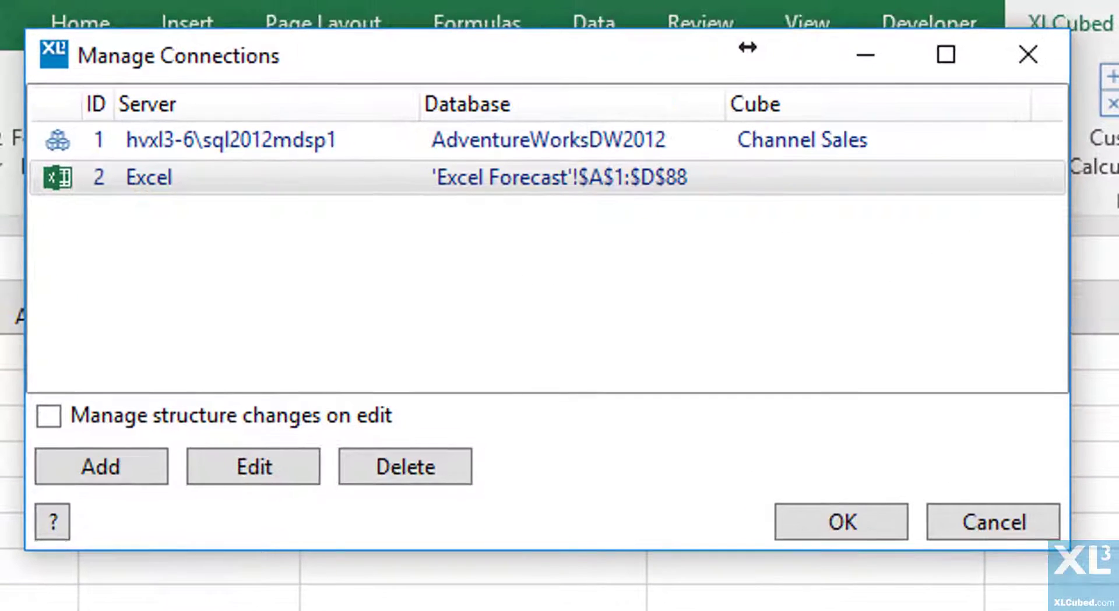
mouse_move(840, 522)
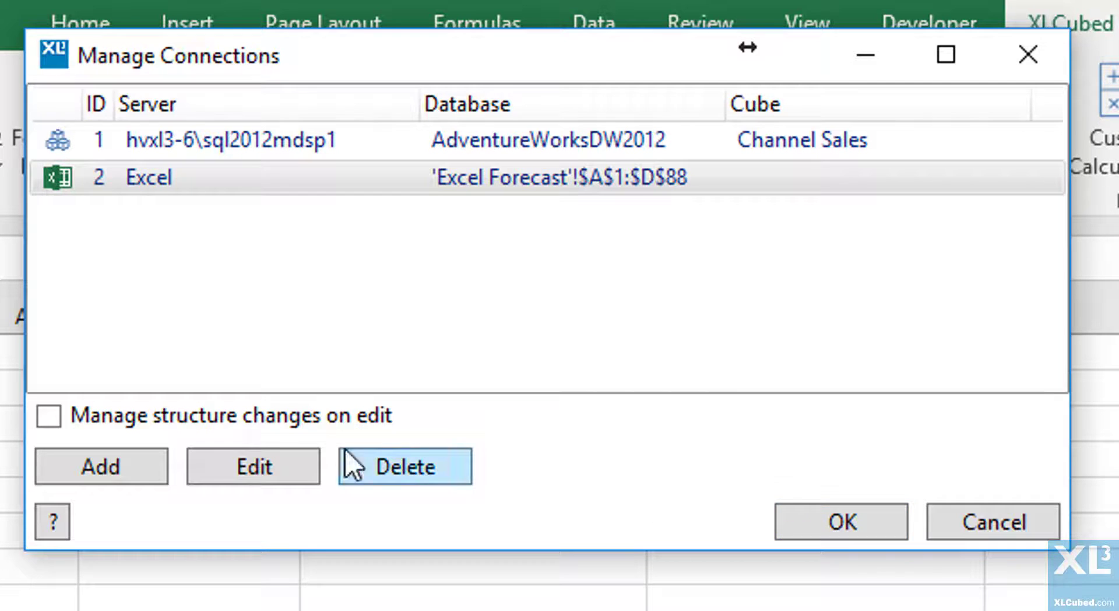
Step: Add a Data Mashup connection combining the Channel Sales and Excel Forecast connections
click(102, 466)
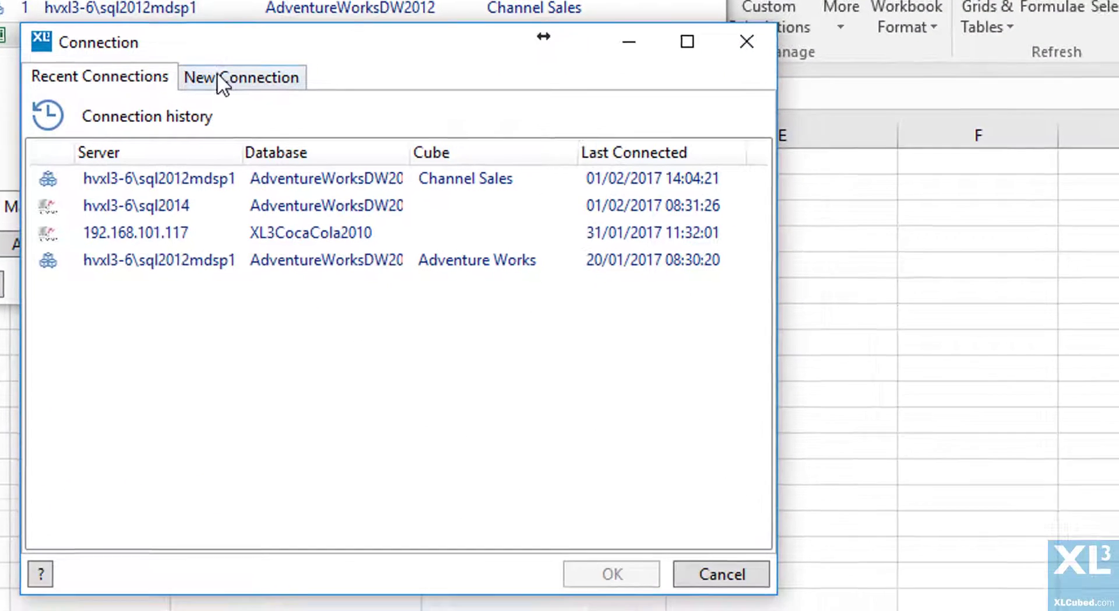
click(242, 77)
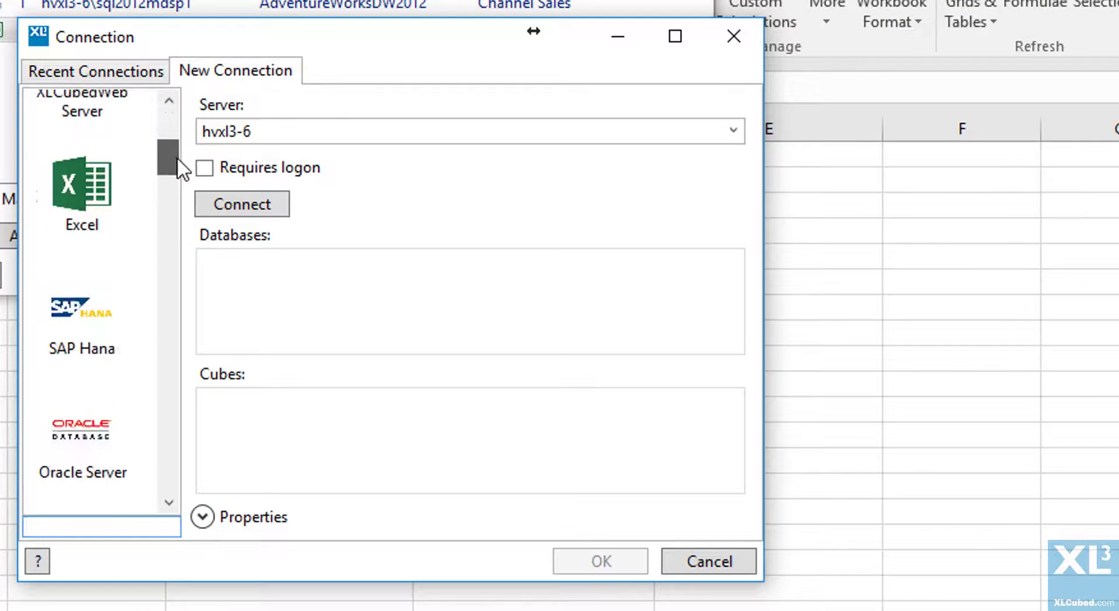
click(82, 177)
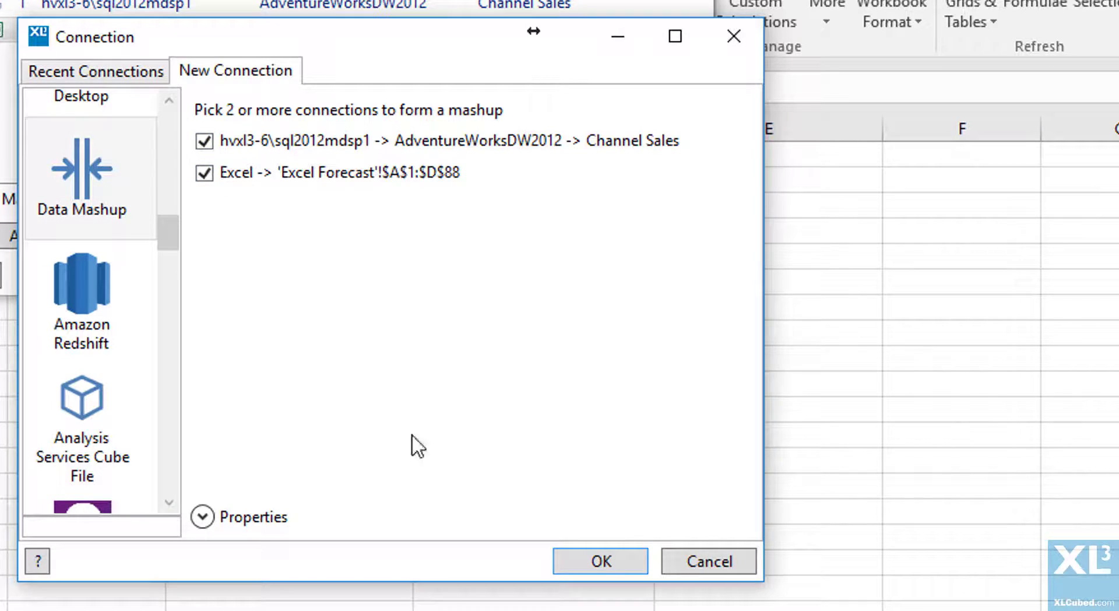
click(598, 560)
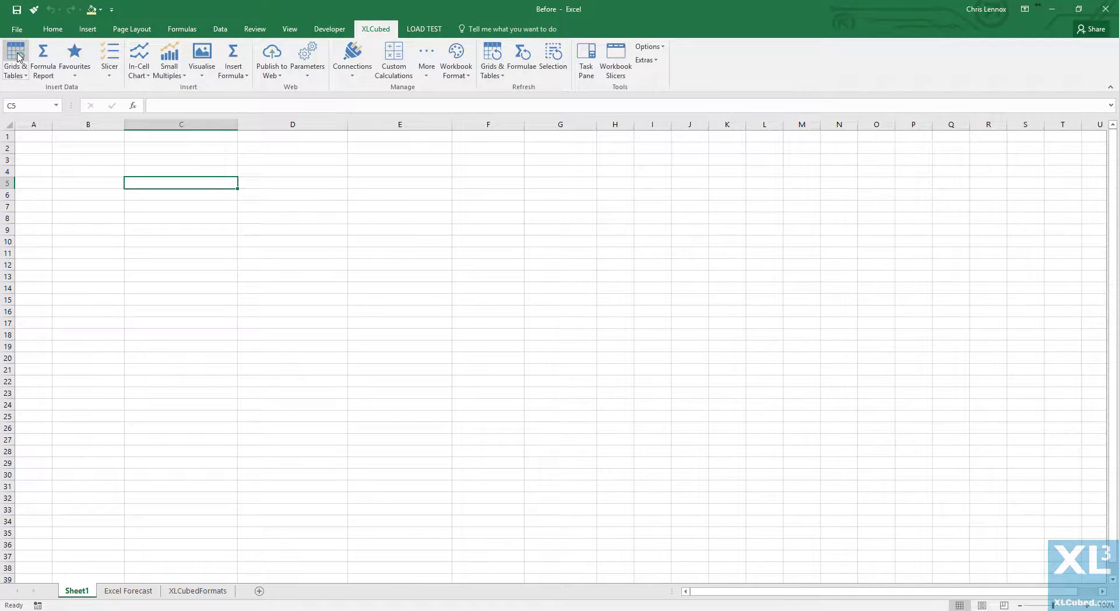
Step: Insert a grid on the Data Mashup and open the Channel Sales query design
click(351, 56)
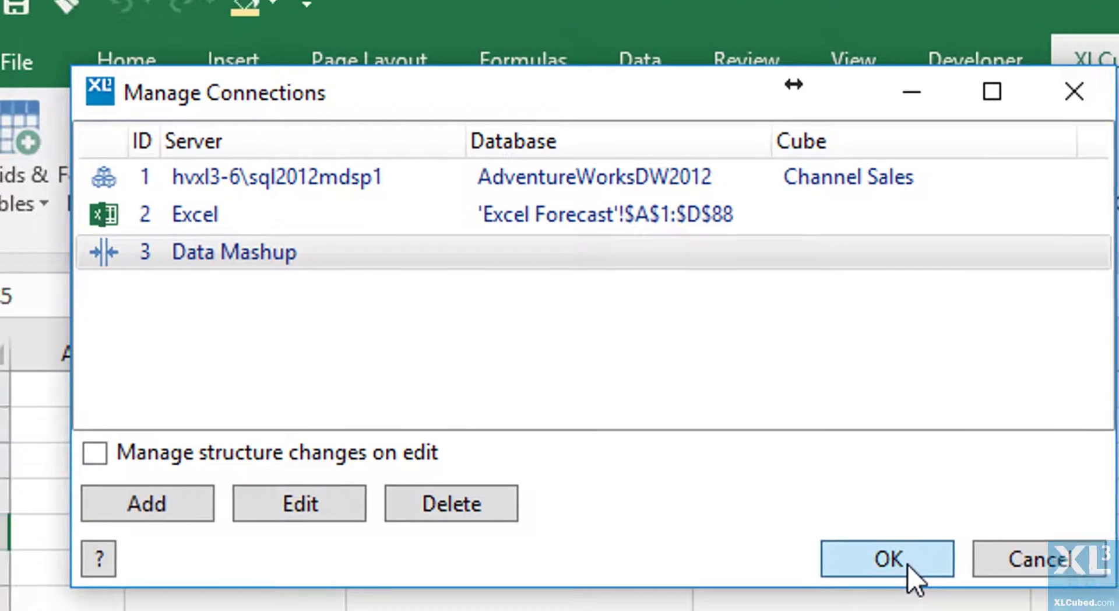
click(887, 558)
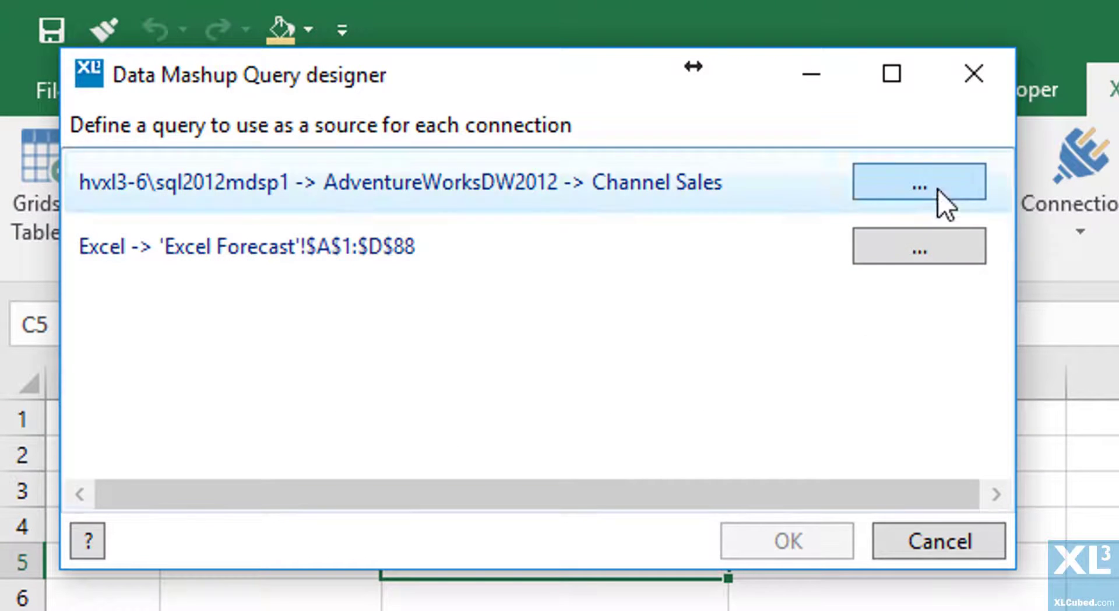
mouse_move(956, 207)
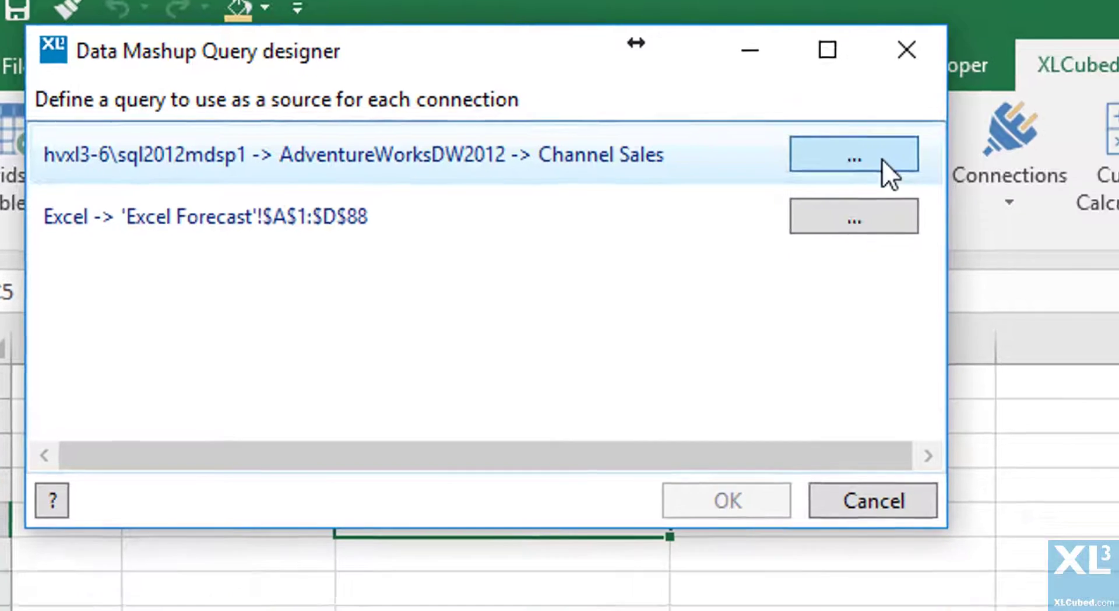
click(853, 156)
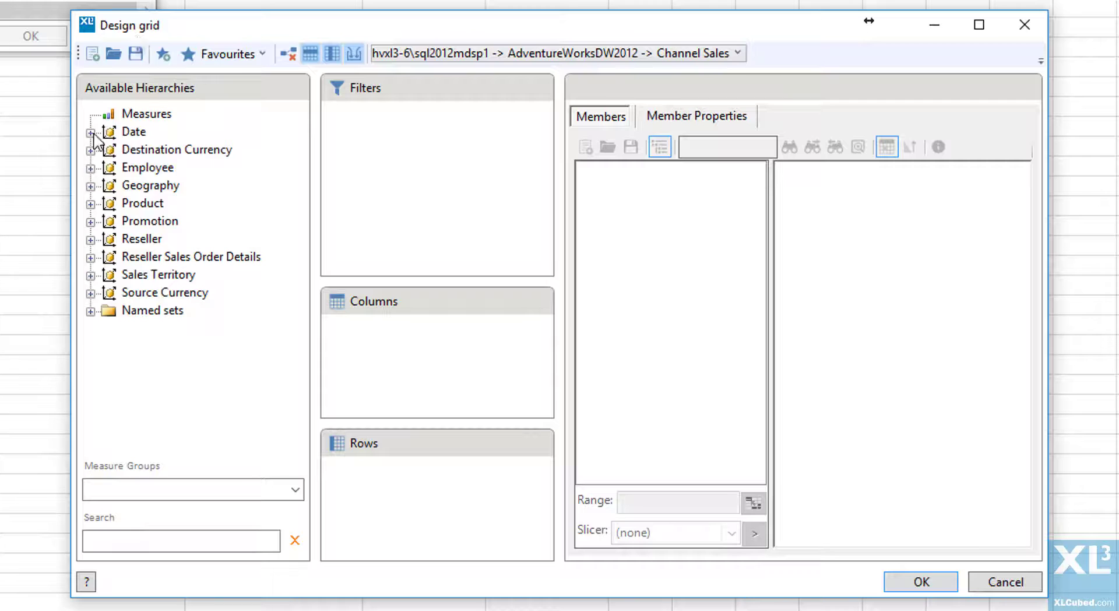
Step: Query Date.Calendar and Product Categories on rows with the two reseller measures on columns
click(91, 131)
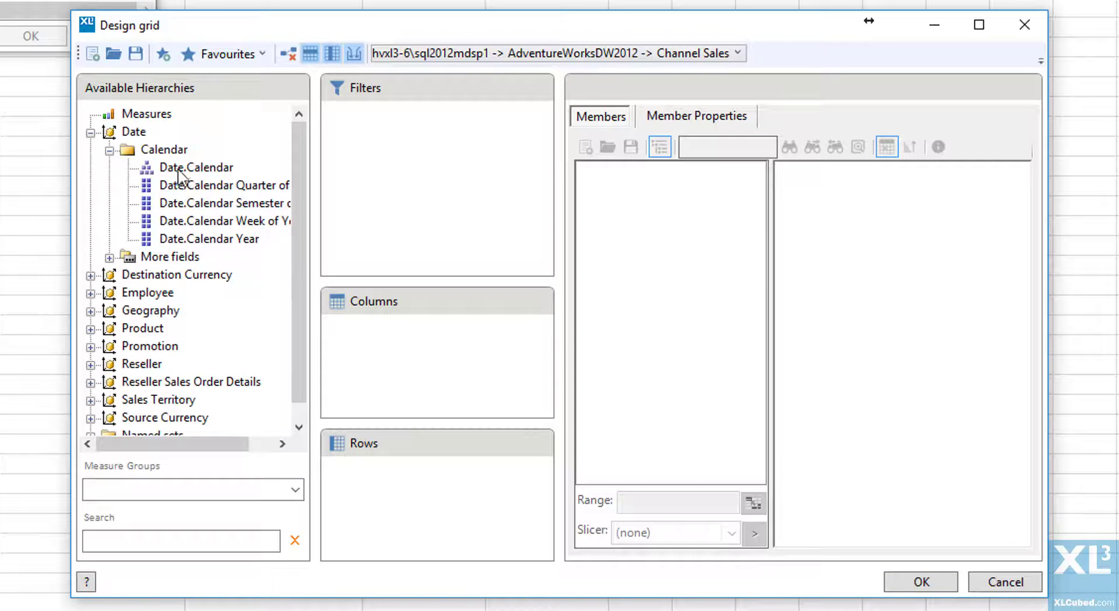
click(196, 166)
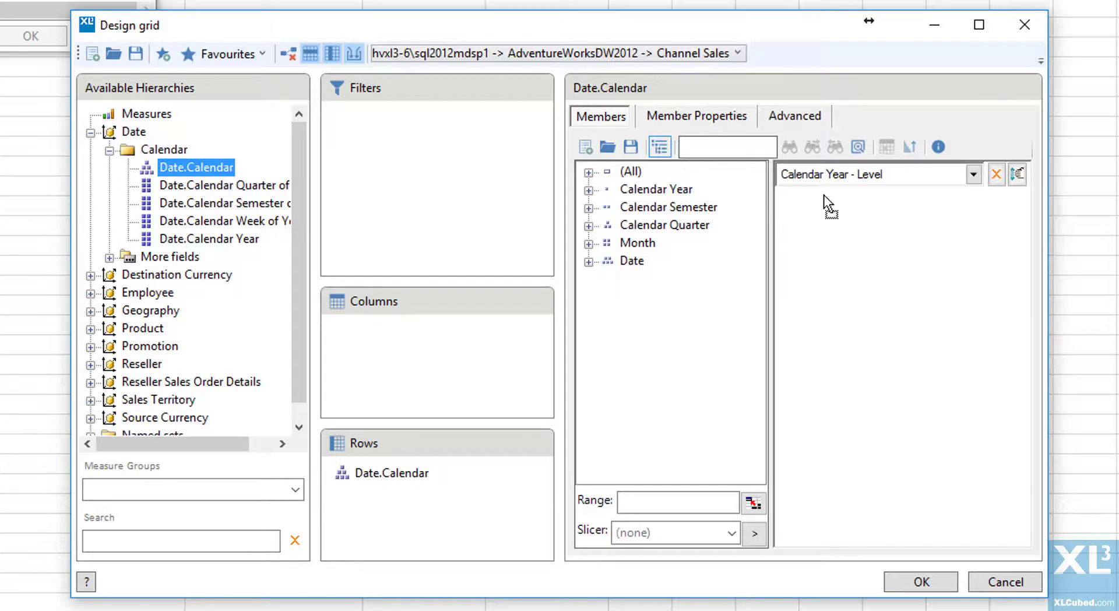
click(142, 327)
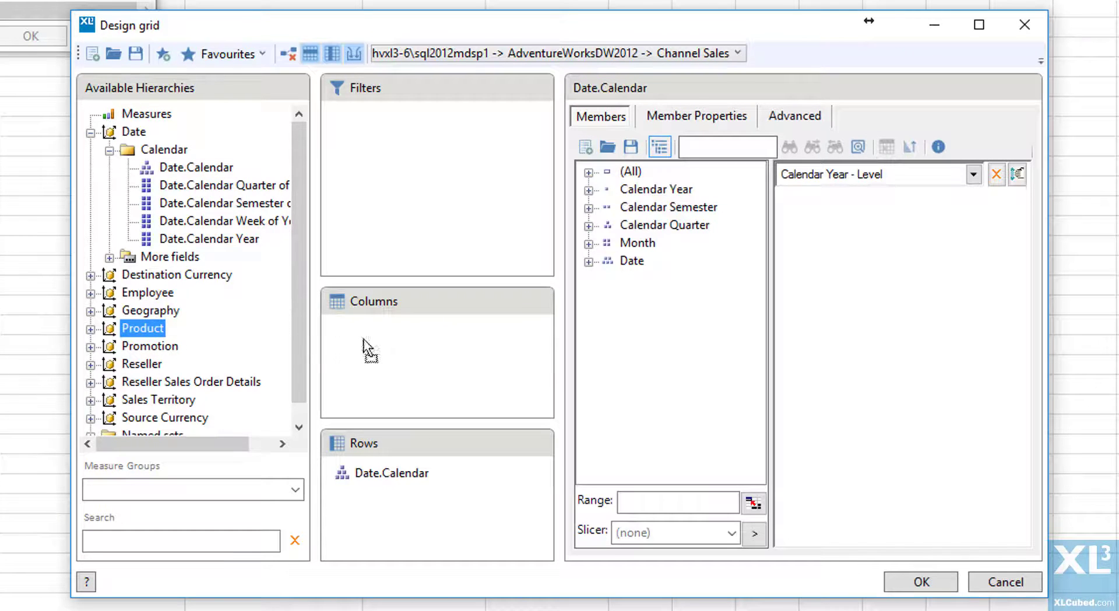
double_click(143, 327)
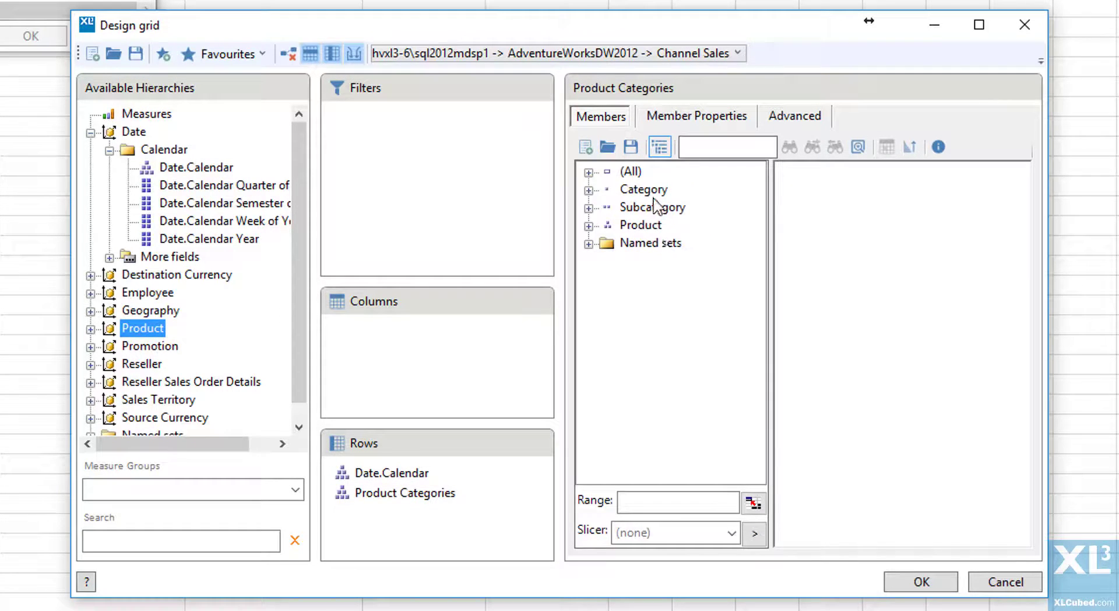
click(651, 207)
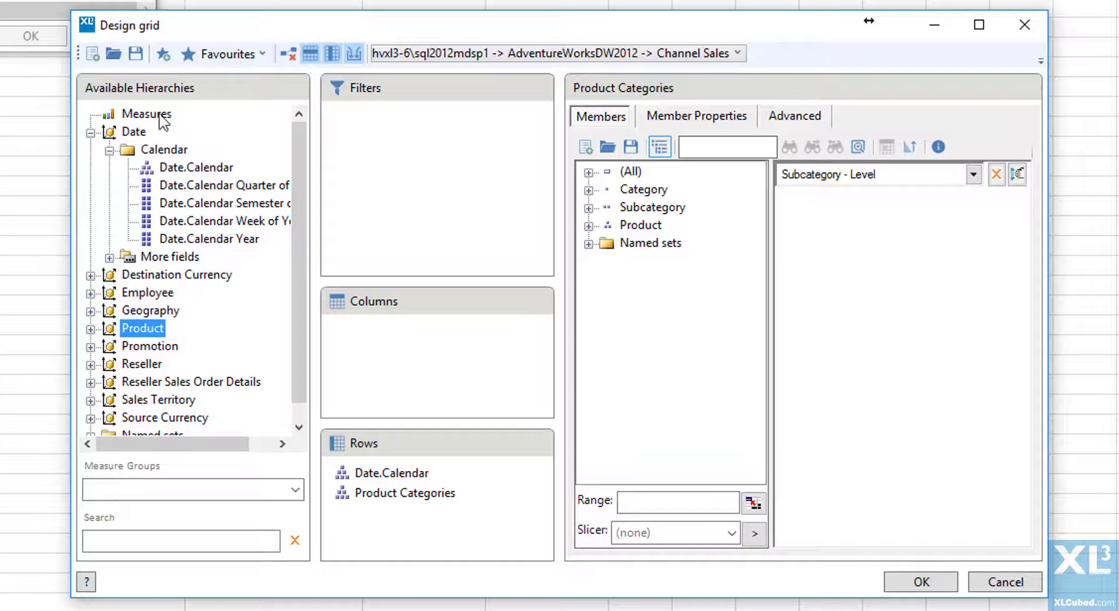
click(146, 114)
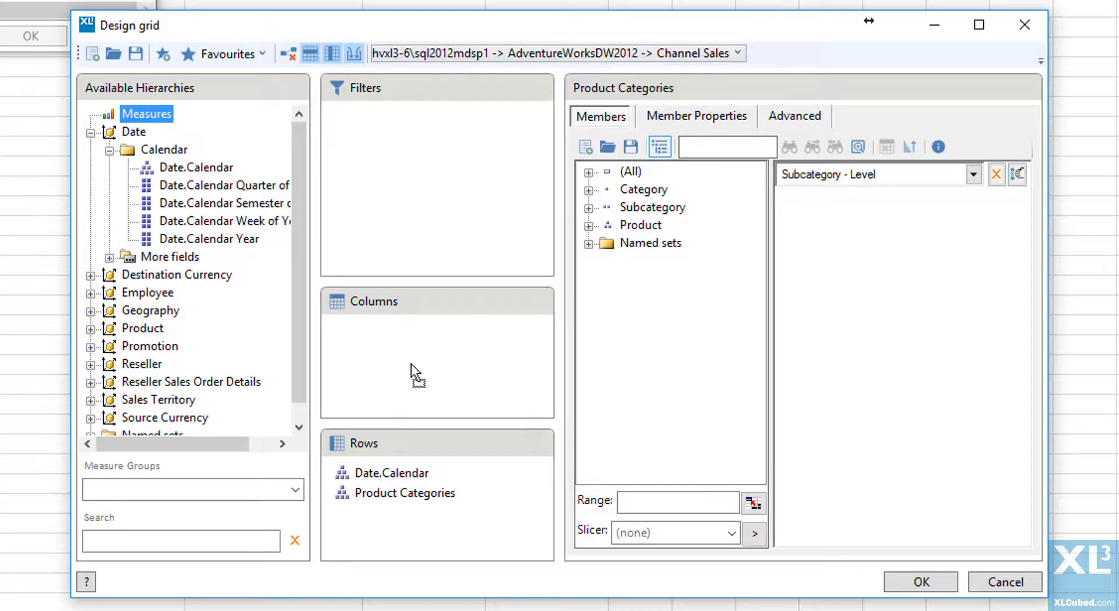
click(146, 114)
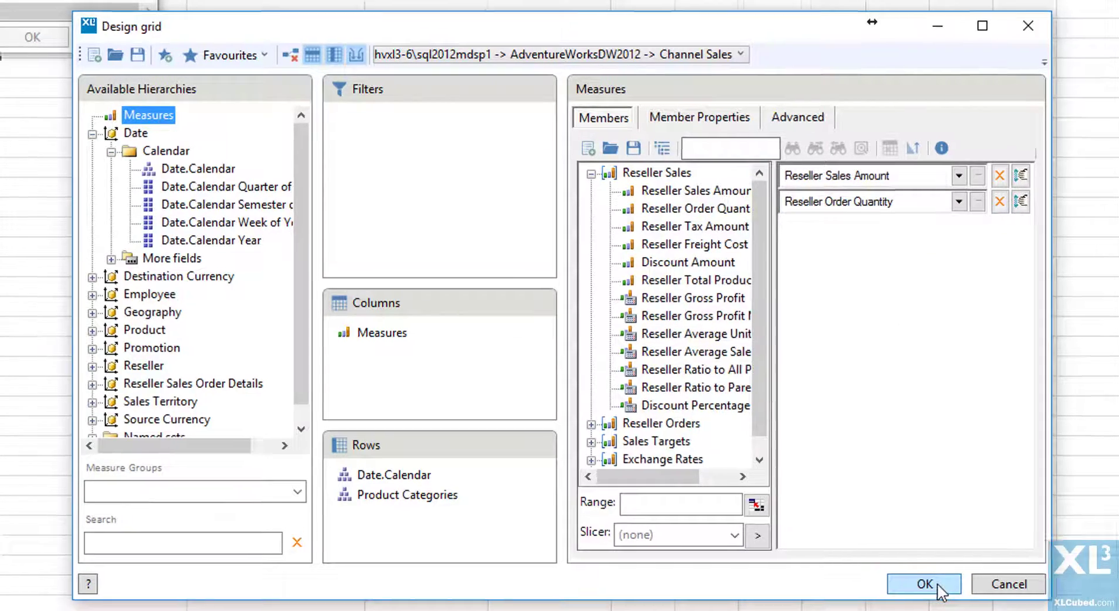
click(923, 583)
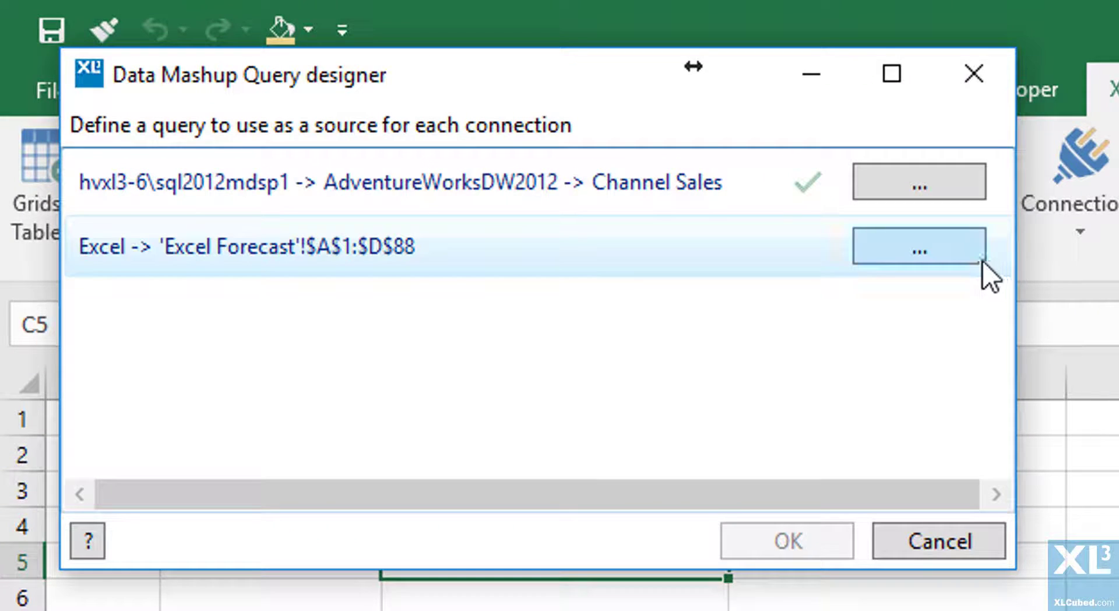
Step: Accept the Excel Forecast range with header row and hidden cells options kept
click(918, 248)
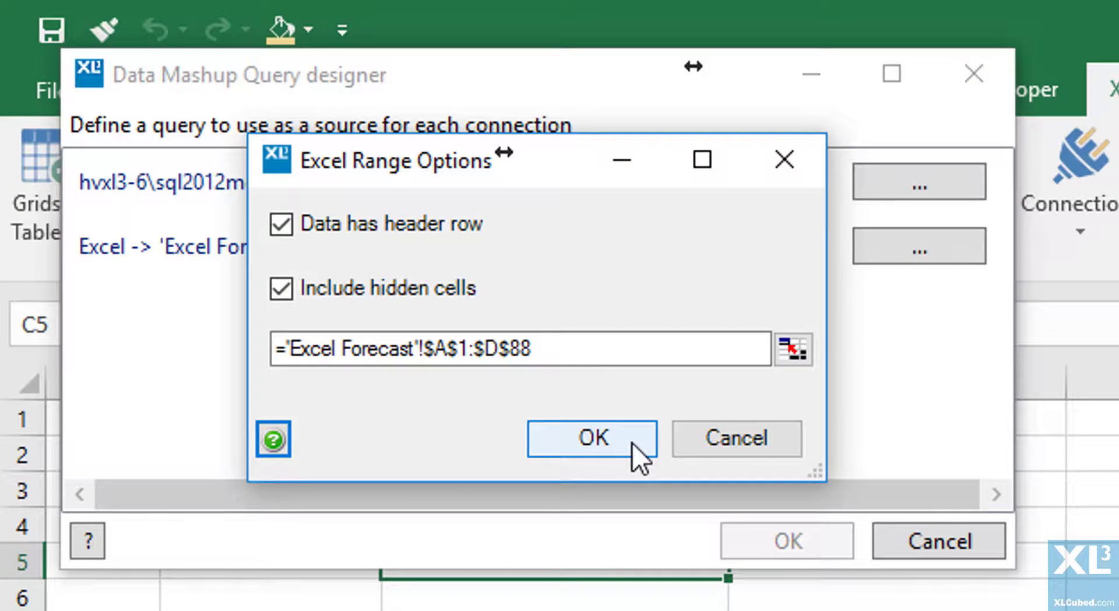
click(591, 437)
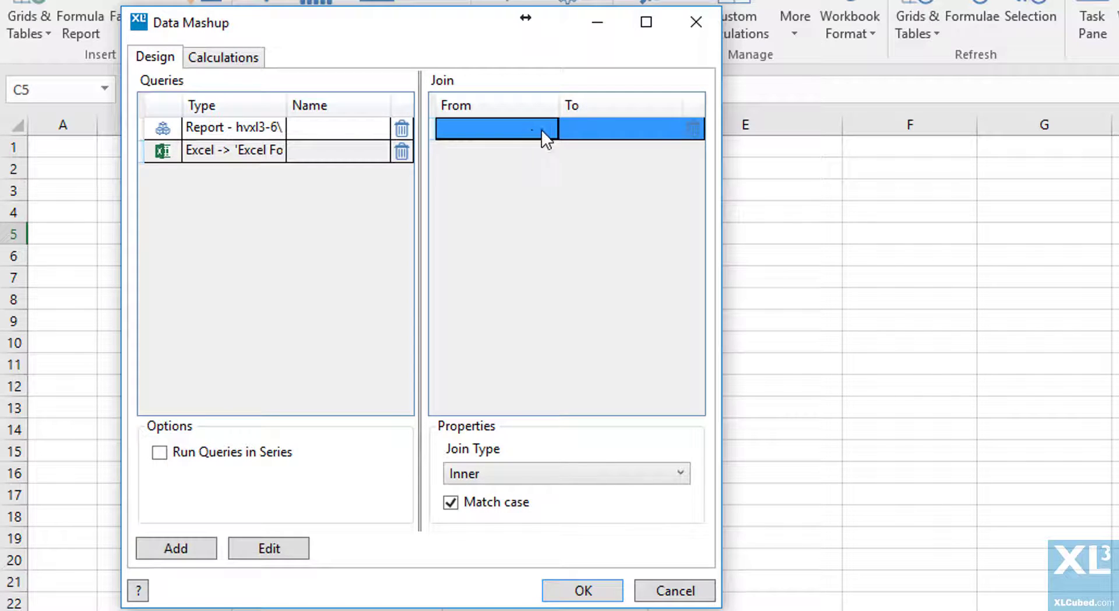
Step: Map Date.Calendar to Year and Product Categories to Product in the join grid
click(495, 129)
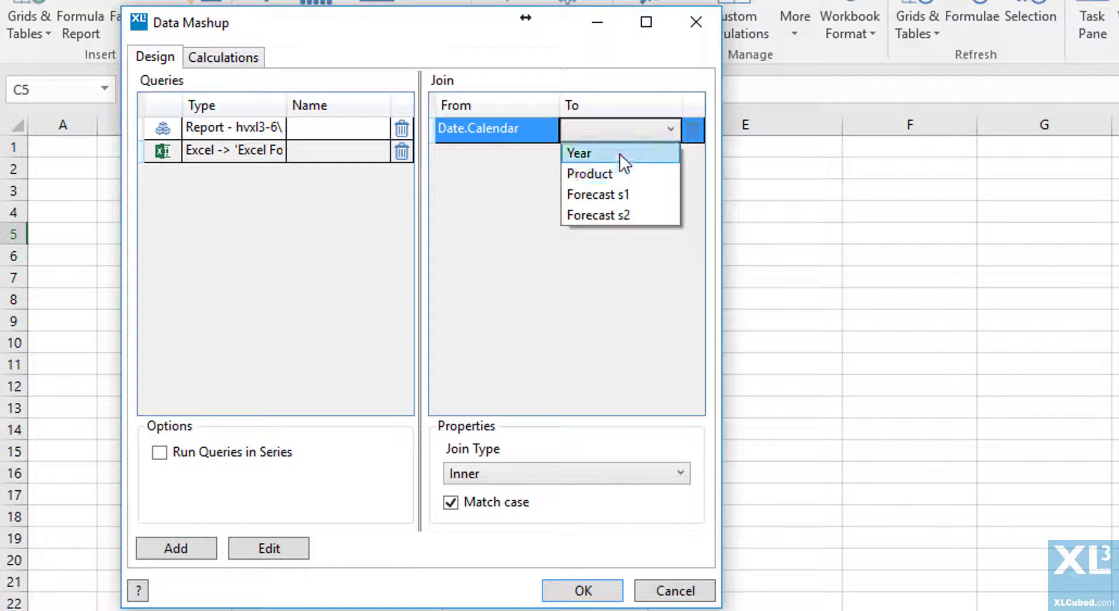
click(579, 153)
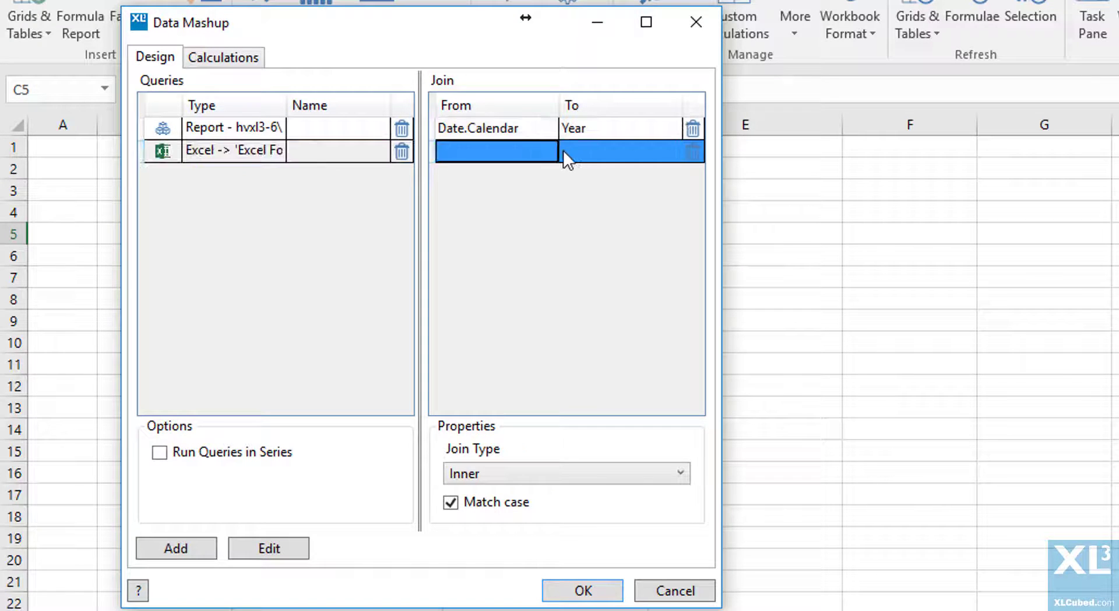
click(495, 153)
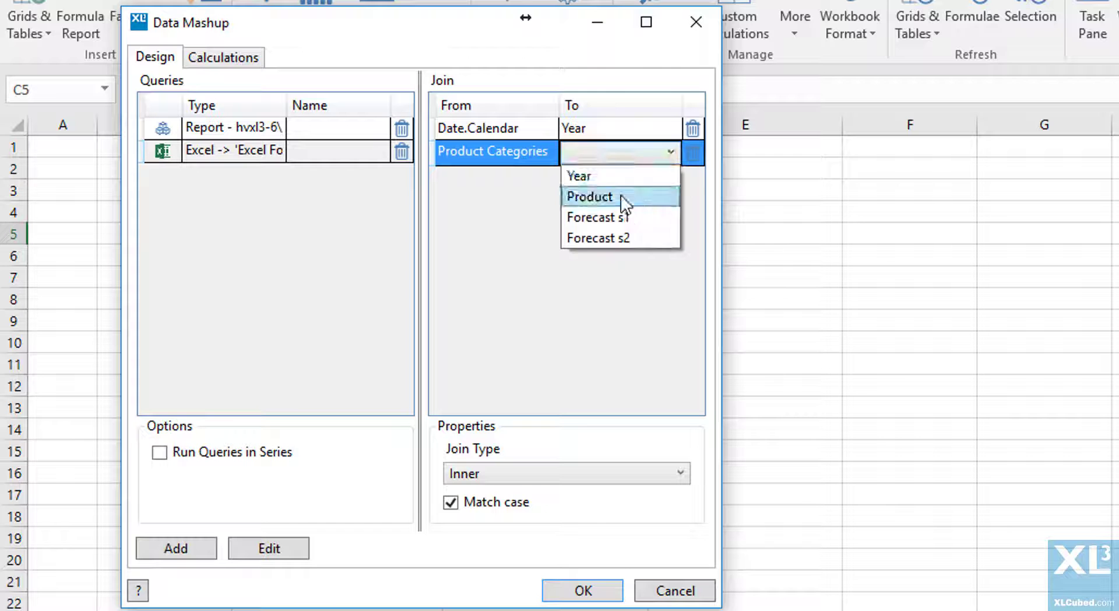
click(589, 197)
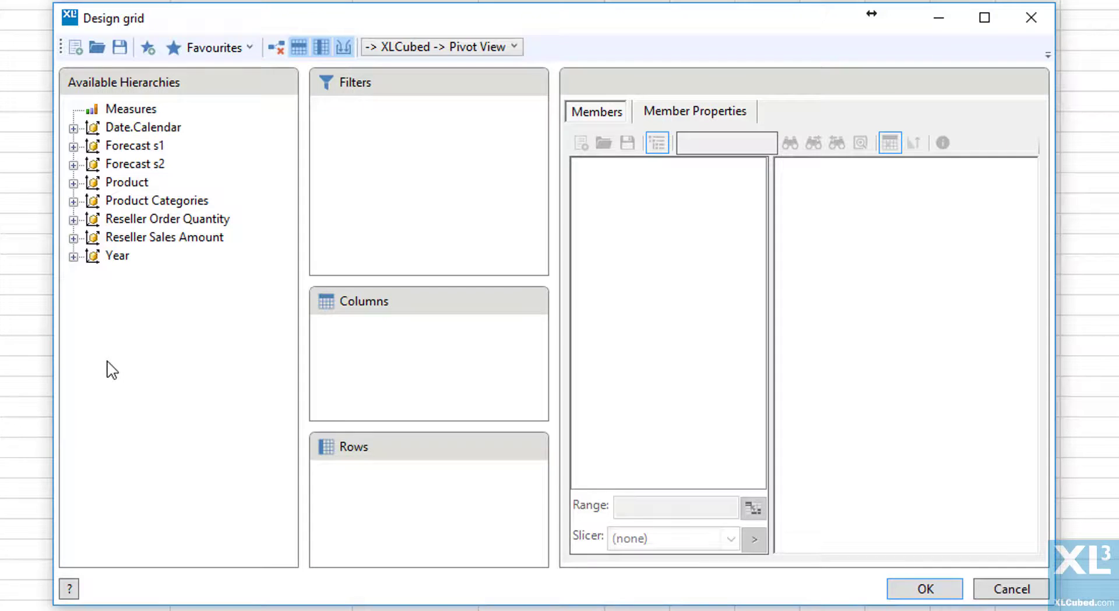
Step: Put Sum of Reseller Order Quantity, Sales Amount, Forecast s1 and s2 on columns
double_click(131, 108)
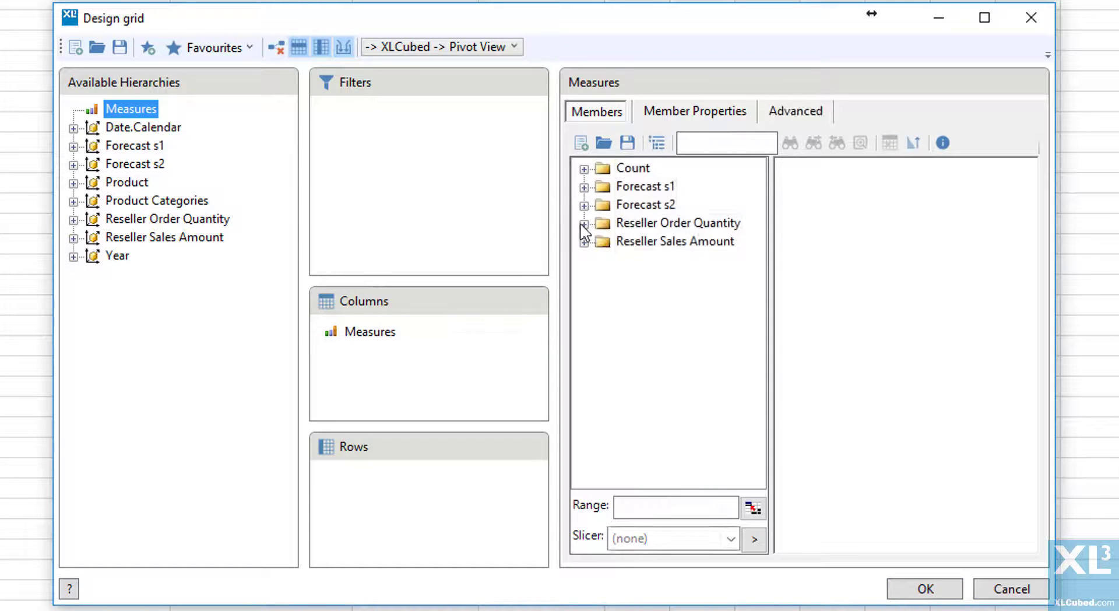
click(584, 222)
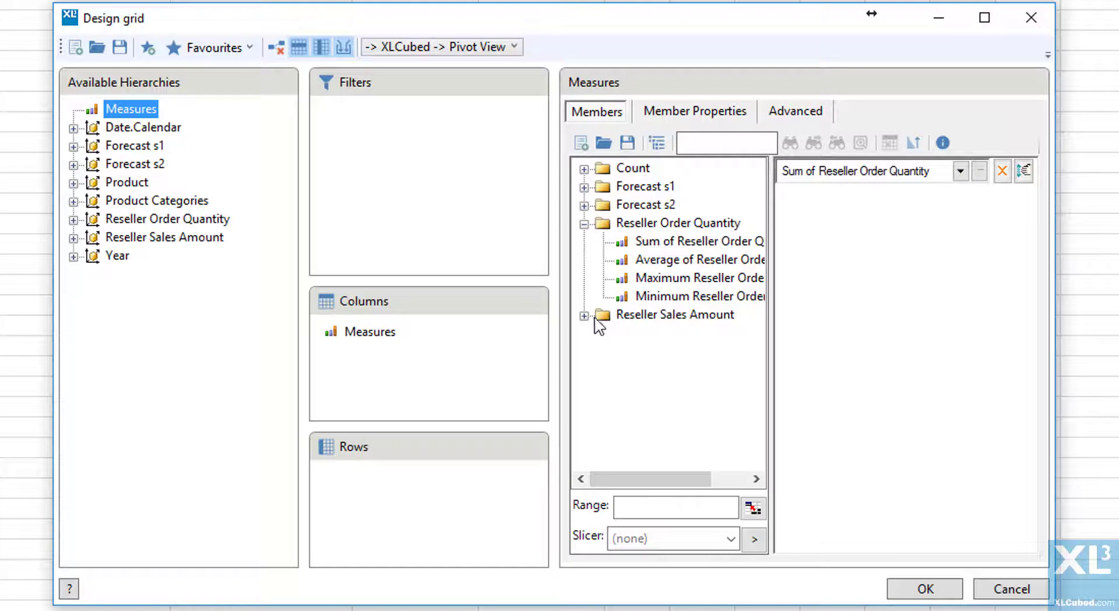
click(584, 314)
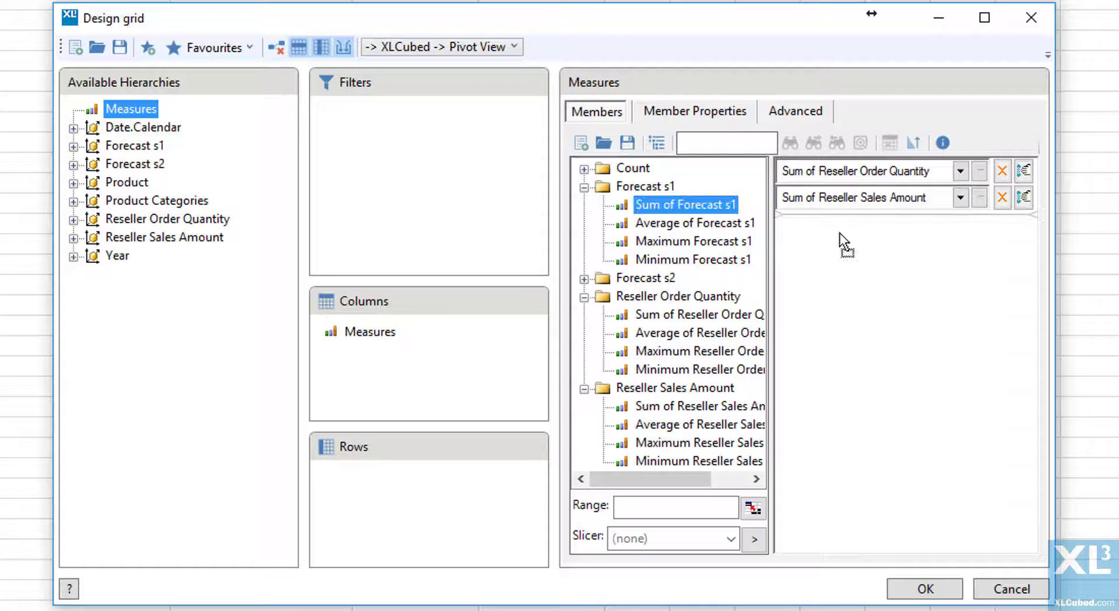
double_click(684, 205)
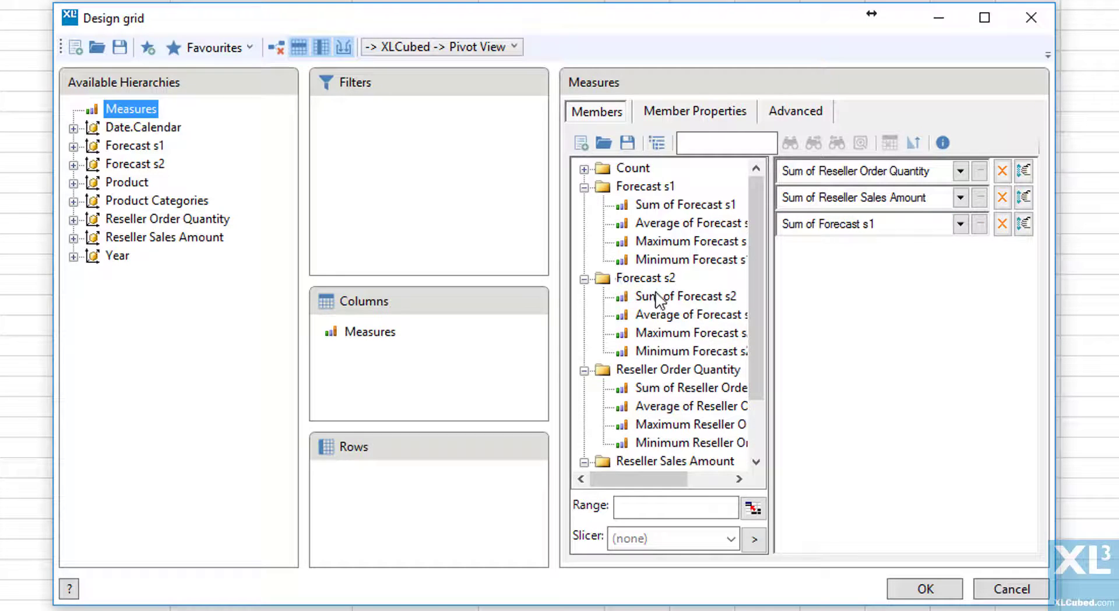
double_click(689, 296)
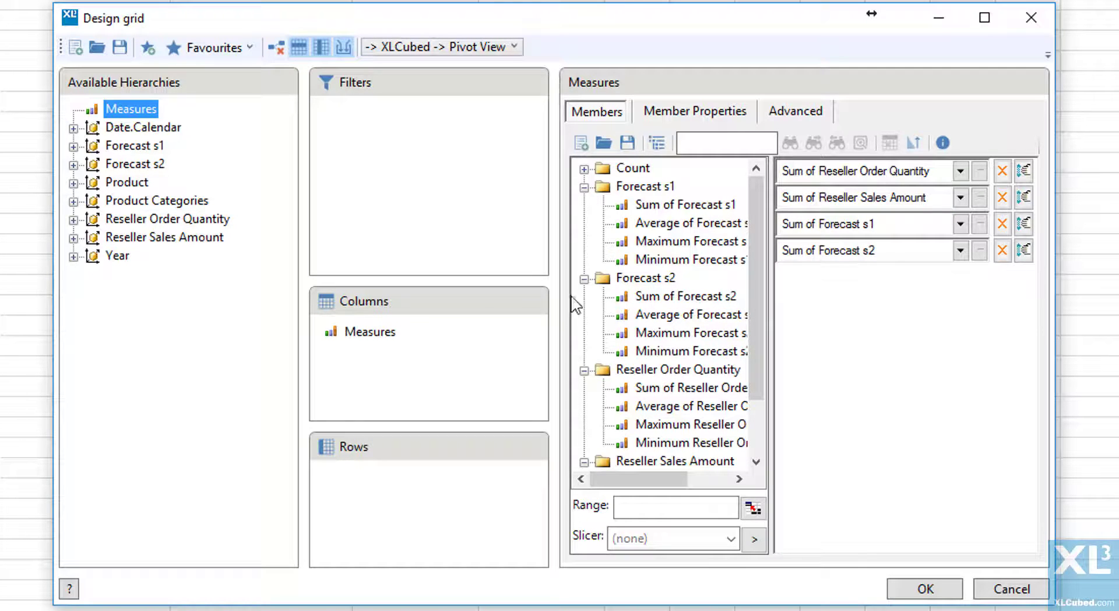
click(73, 254)
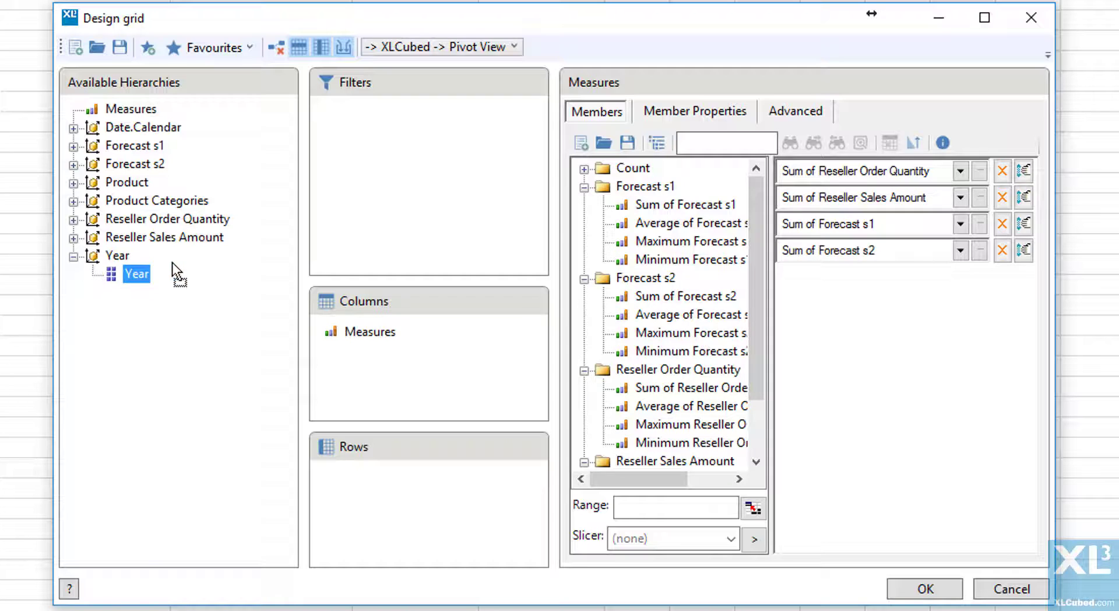
Step: Filter Year to CY 2012, list Product Categories on rows, and place the grid
drag(136, 273, 355, 112)
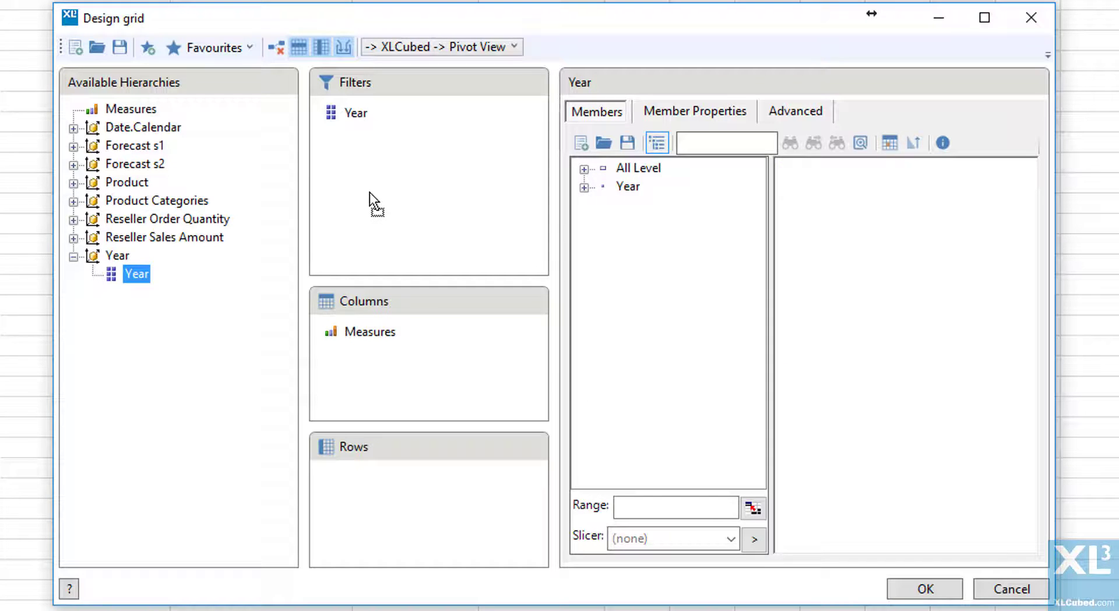
click(156, 201)
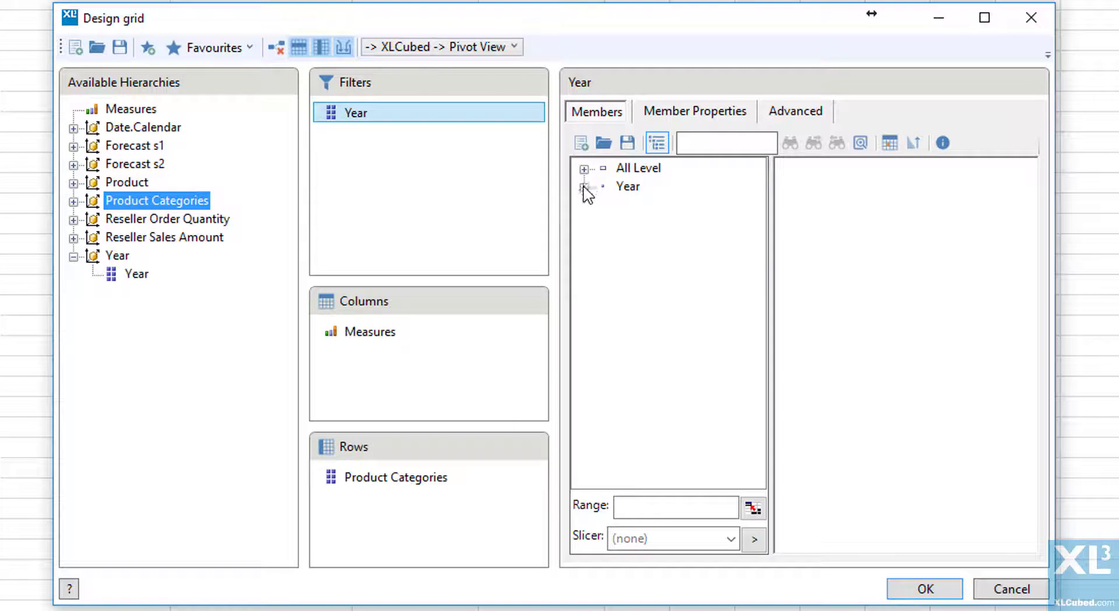
click(584, 186)
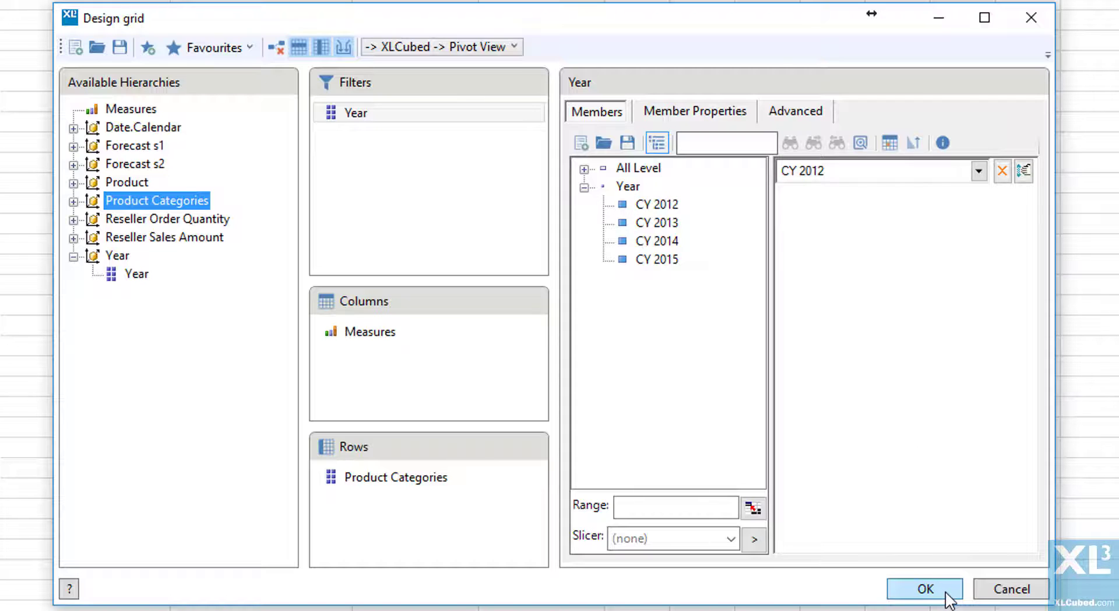
click(924, 589)
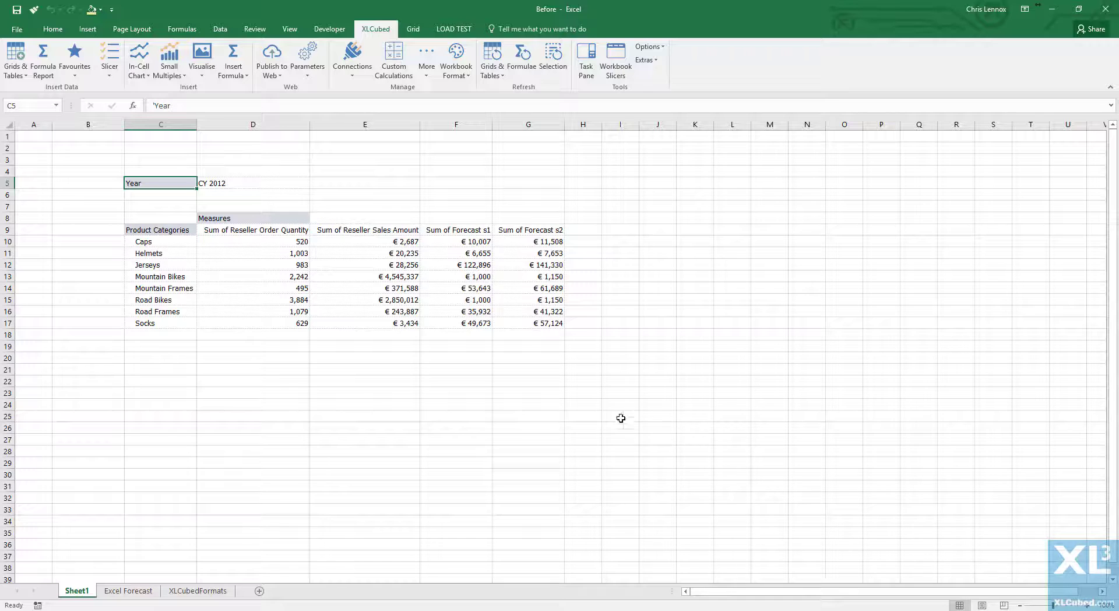
mouse_move(283, 321)
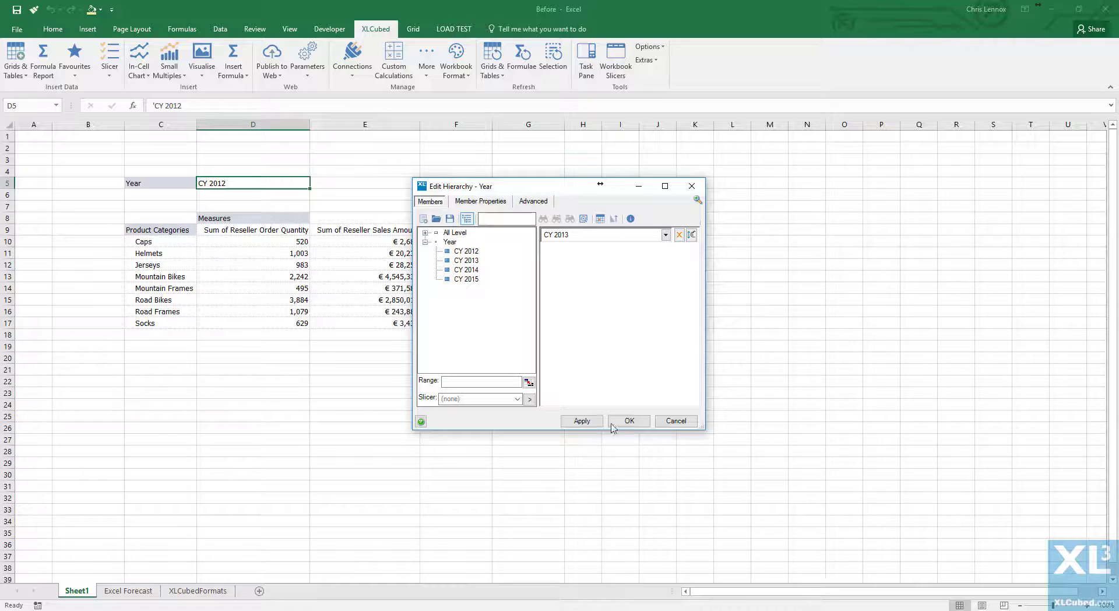
Step: Switch the grid's Year selection to CY 2013
click(628, 420)
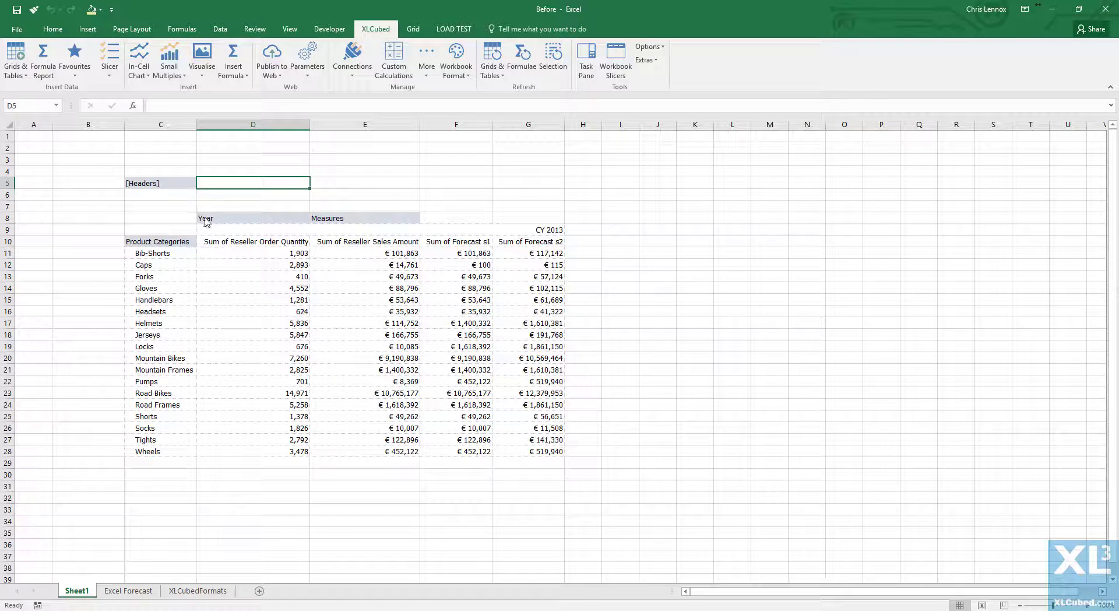
Step: Set the grid's Year columns to CY 2012, CY 2013 and CY 2014
double_click(206, 218)
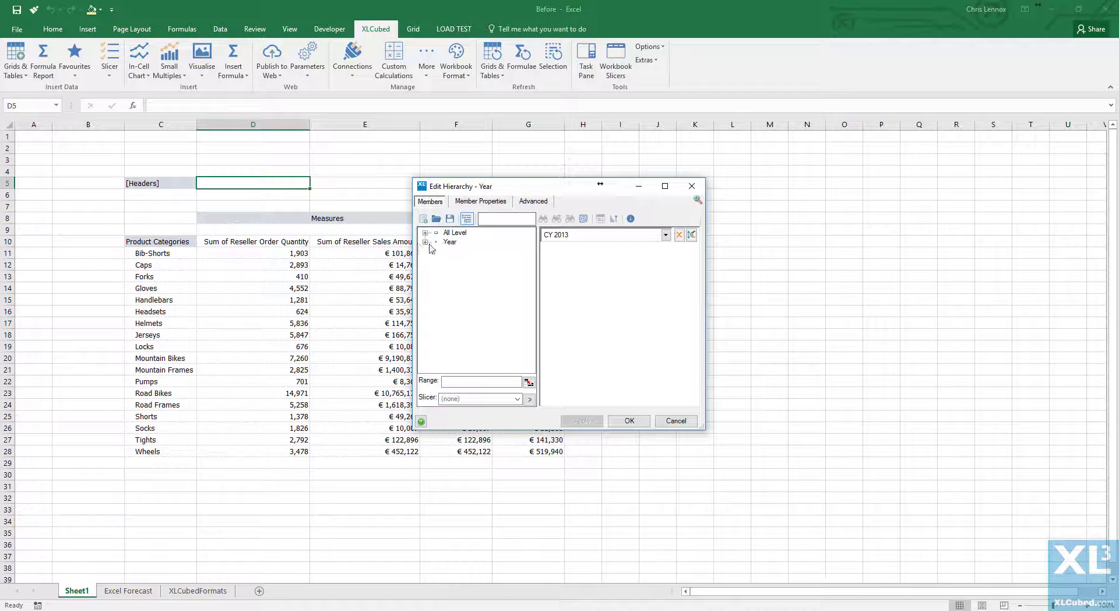
click(426, 241)
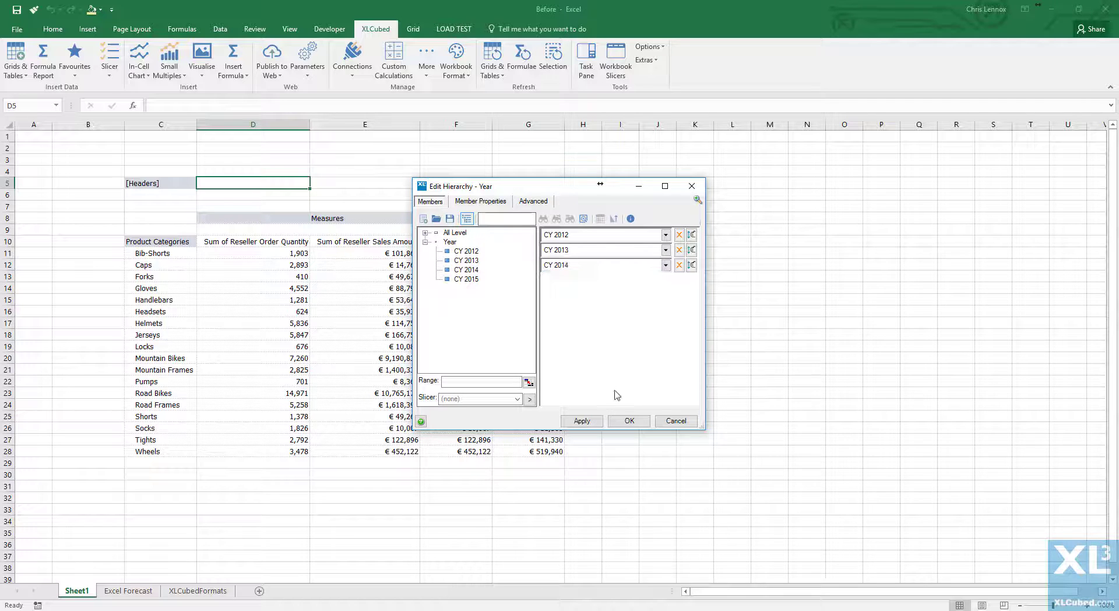
click(627, 420)
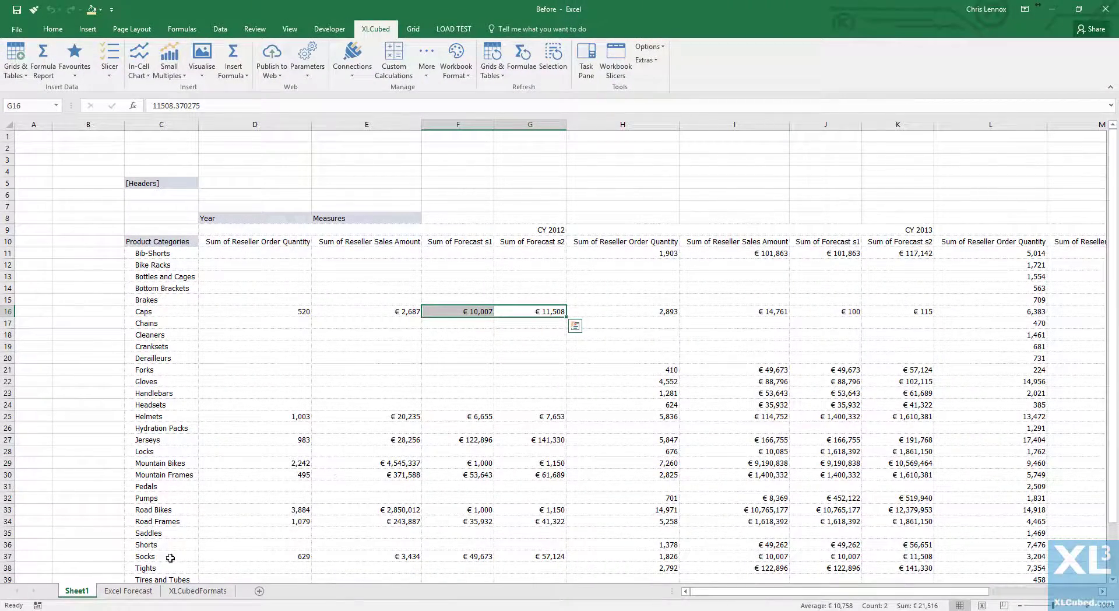
Step: On Excel Forecast, enter 55555 for CY 2012 Caps Forecast s1 and 99999 for Forecast s2
click(127, 590)
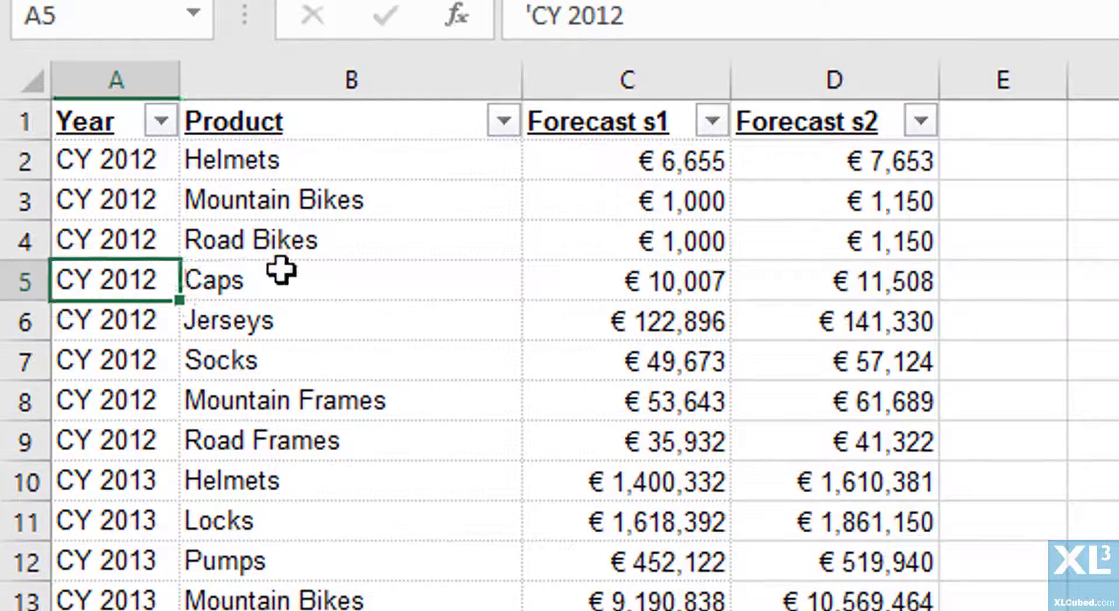
click(626, 279)
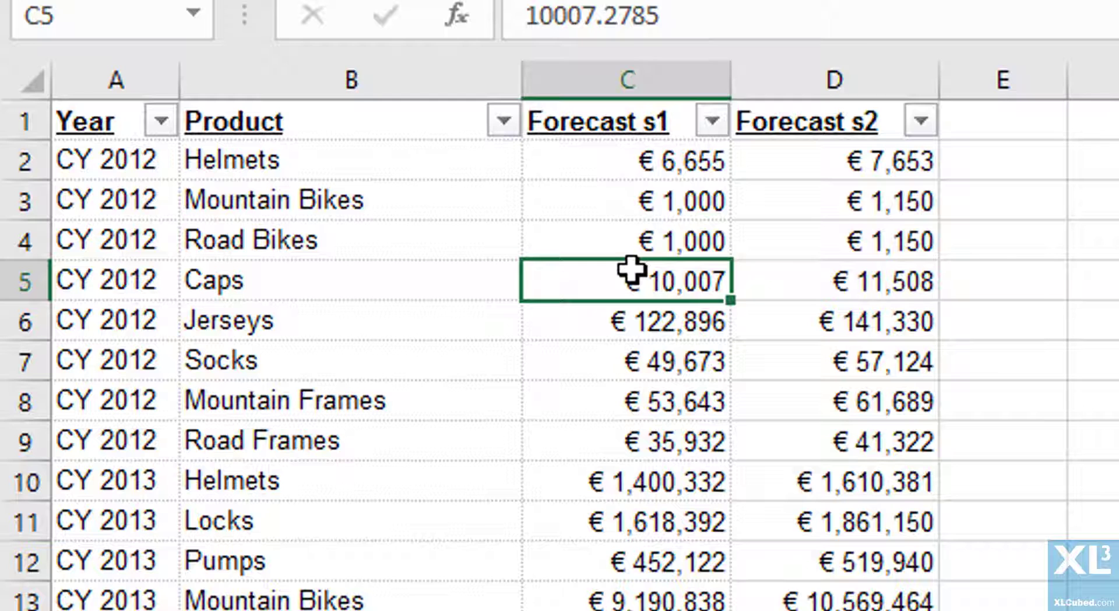
text(555555)
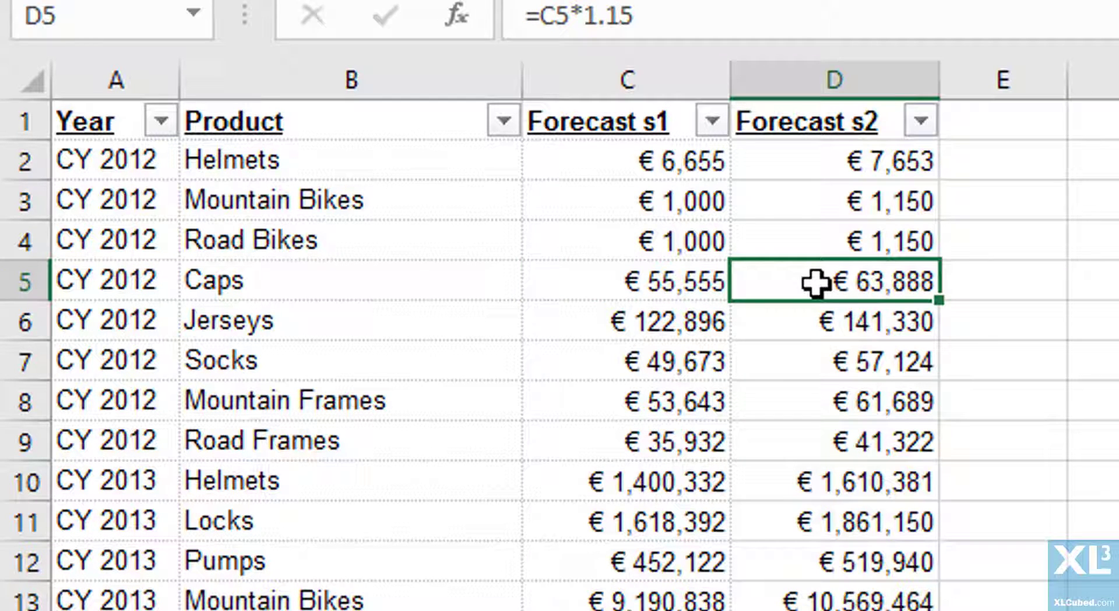
text(99999)
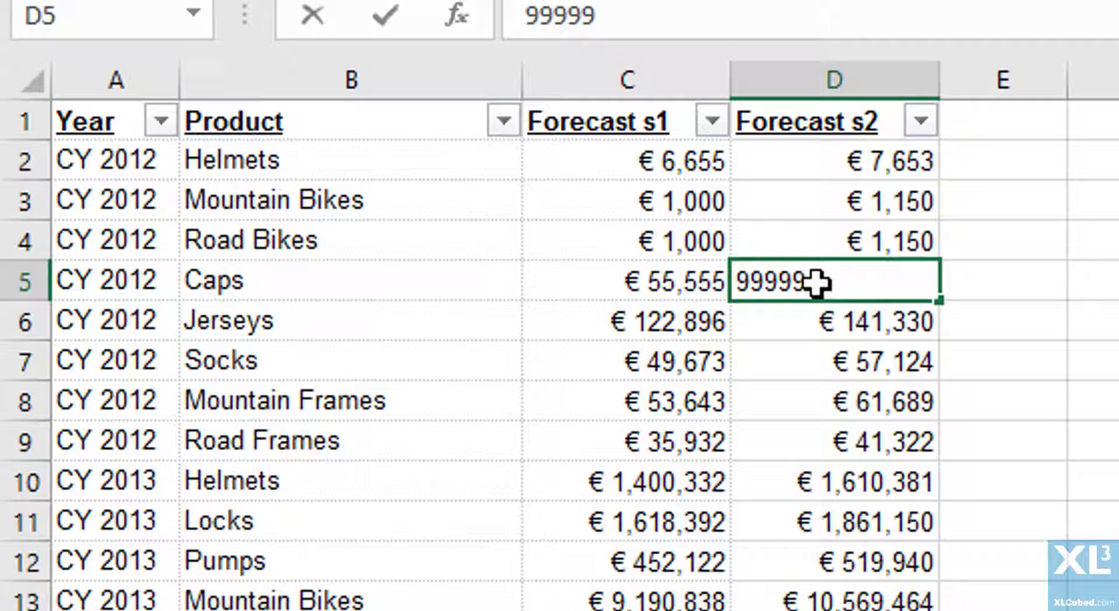